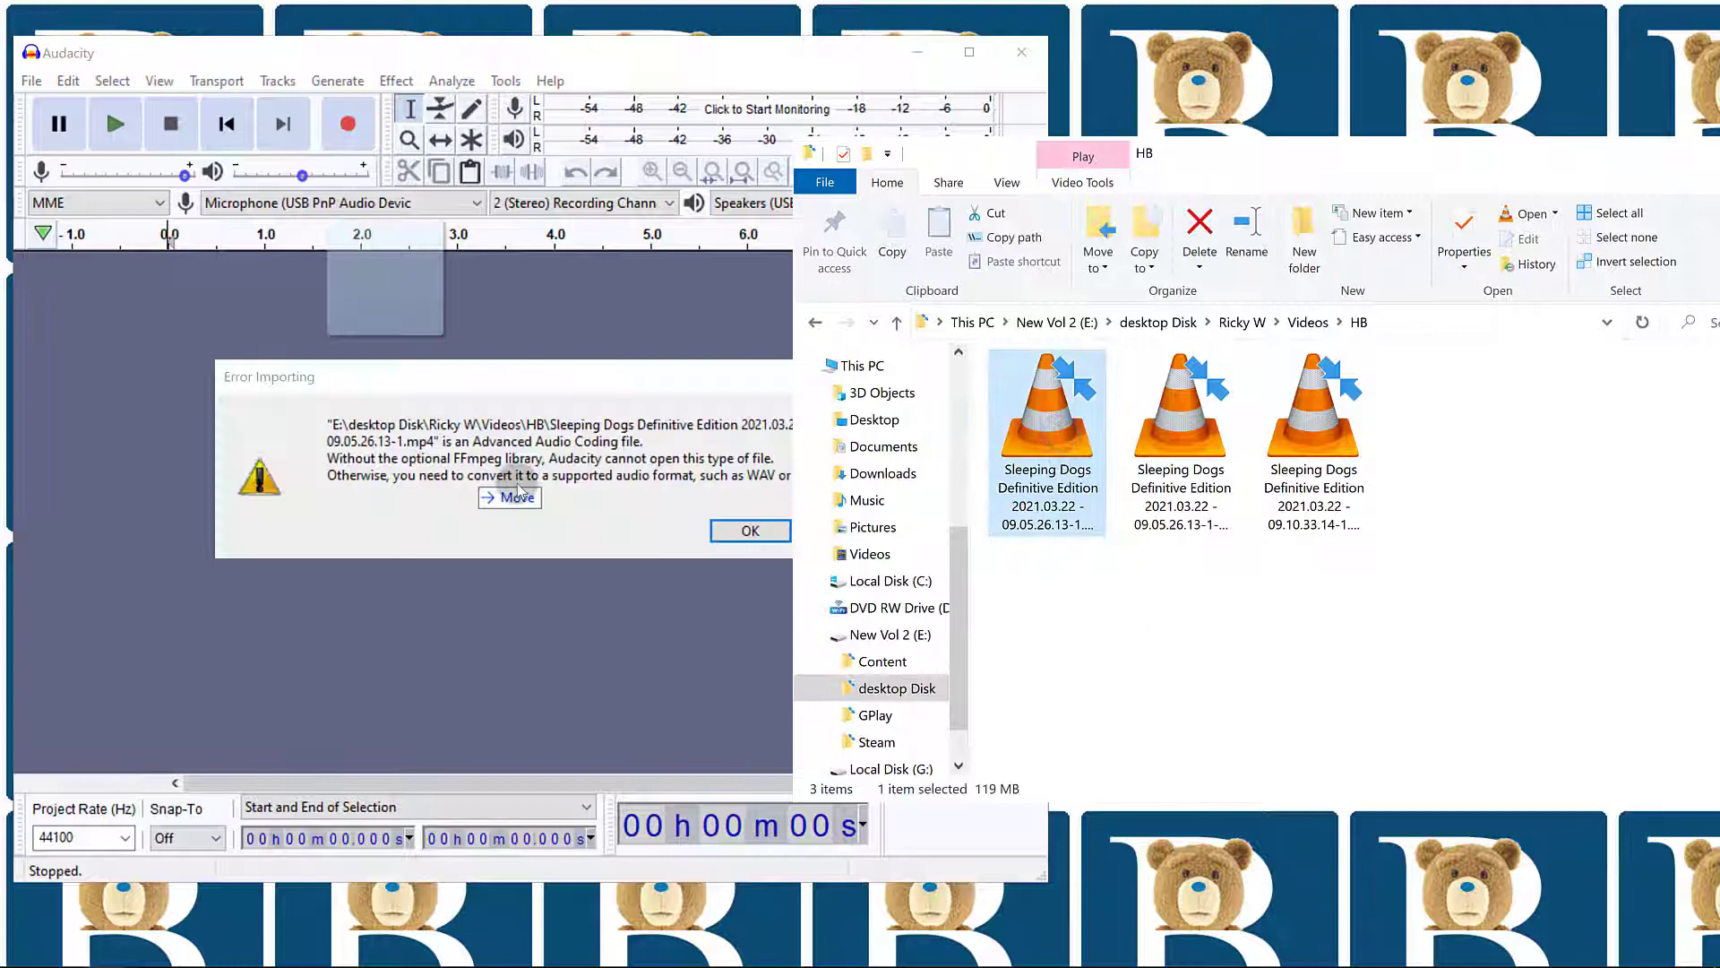
- Acknowledge the Error Importing message about the missing FFmpeg library
click(749, 530)
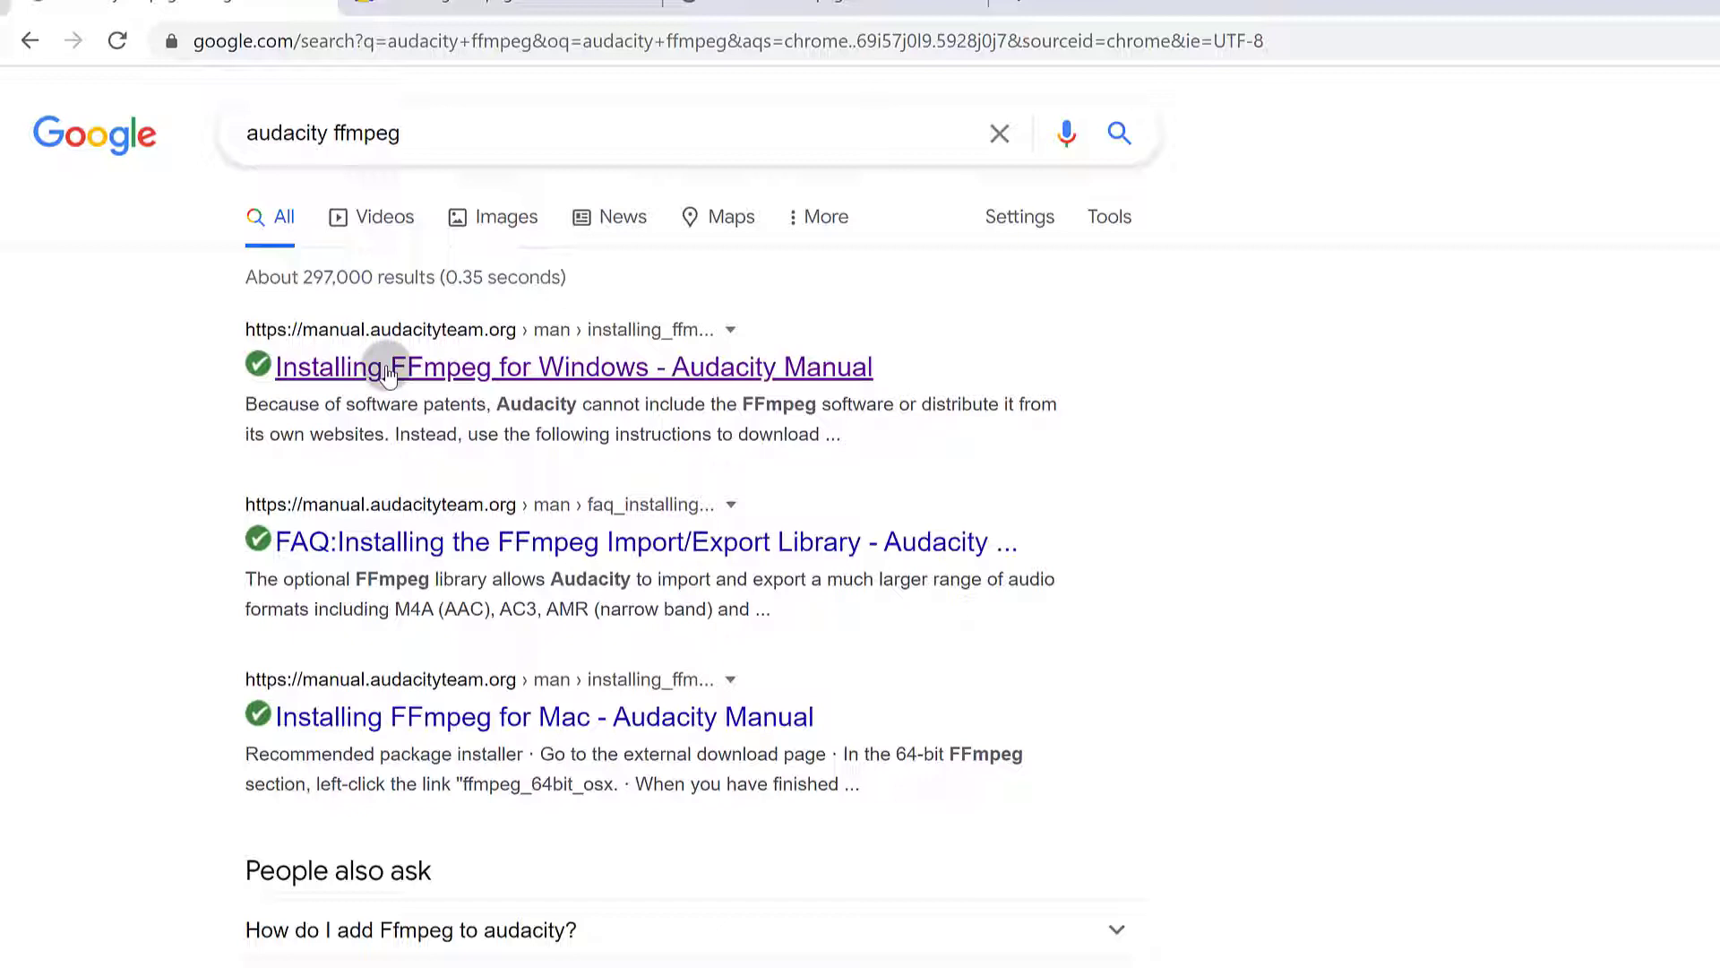
mouse_move(322, 133)
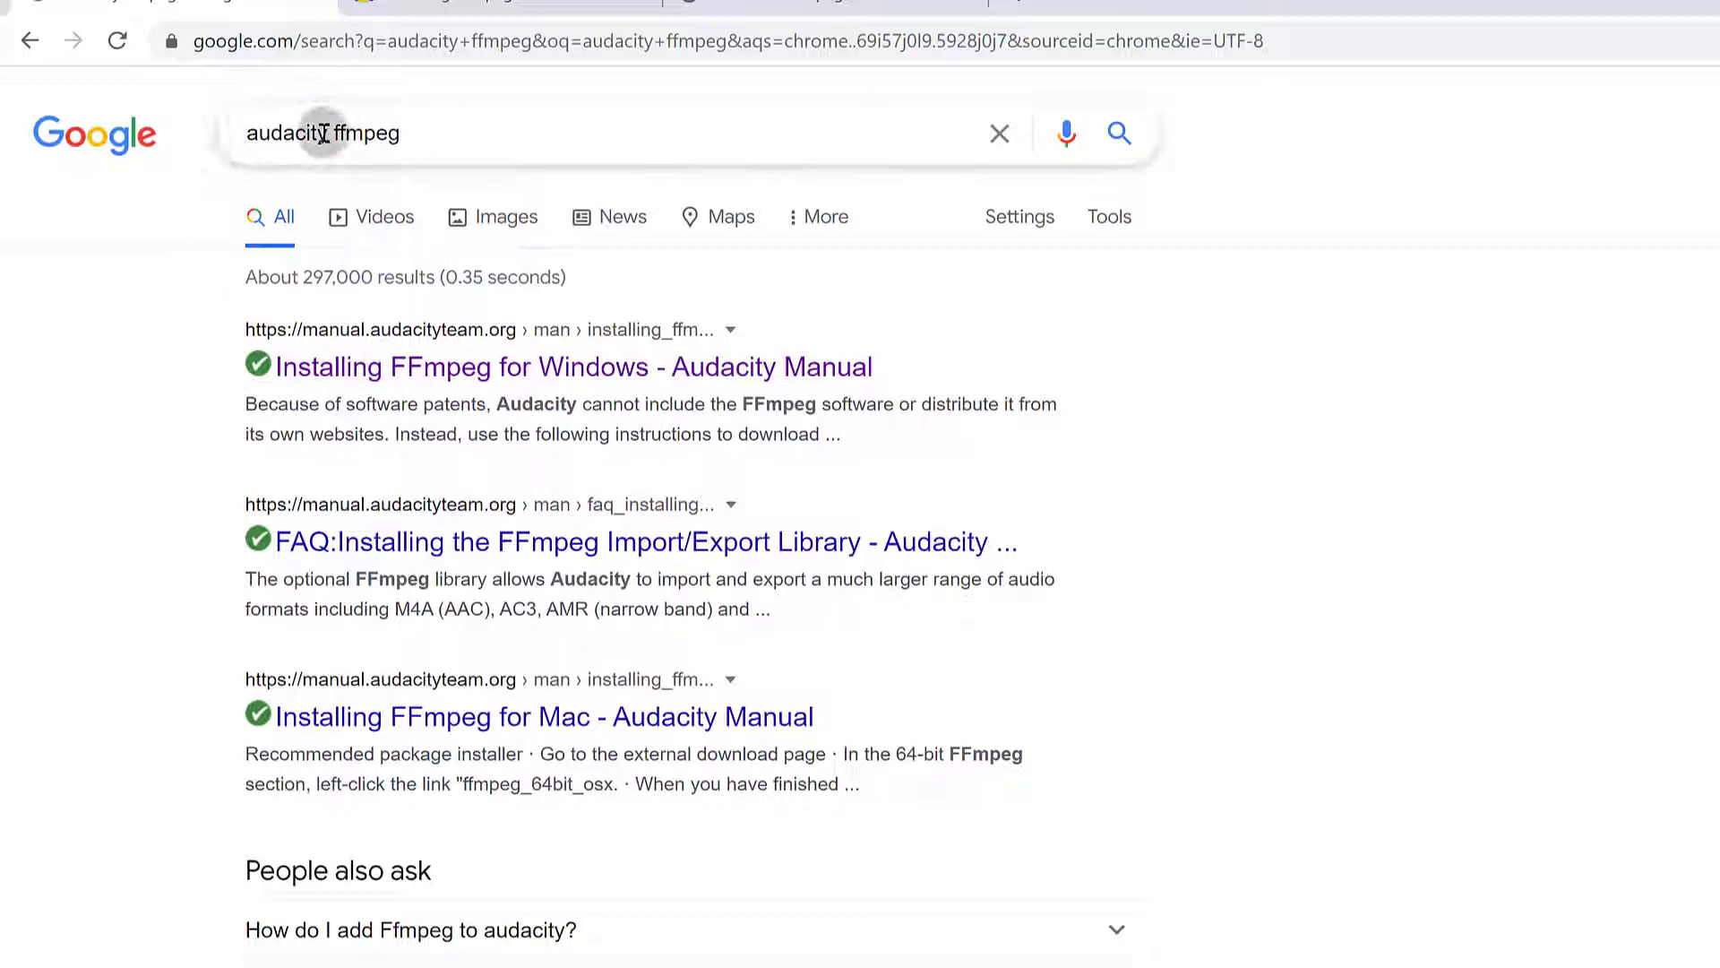
mouse_move(428, 366)
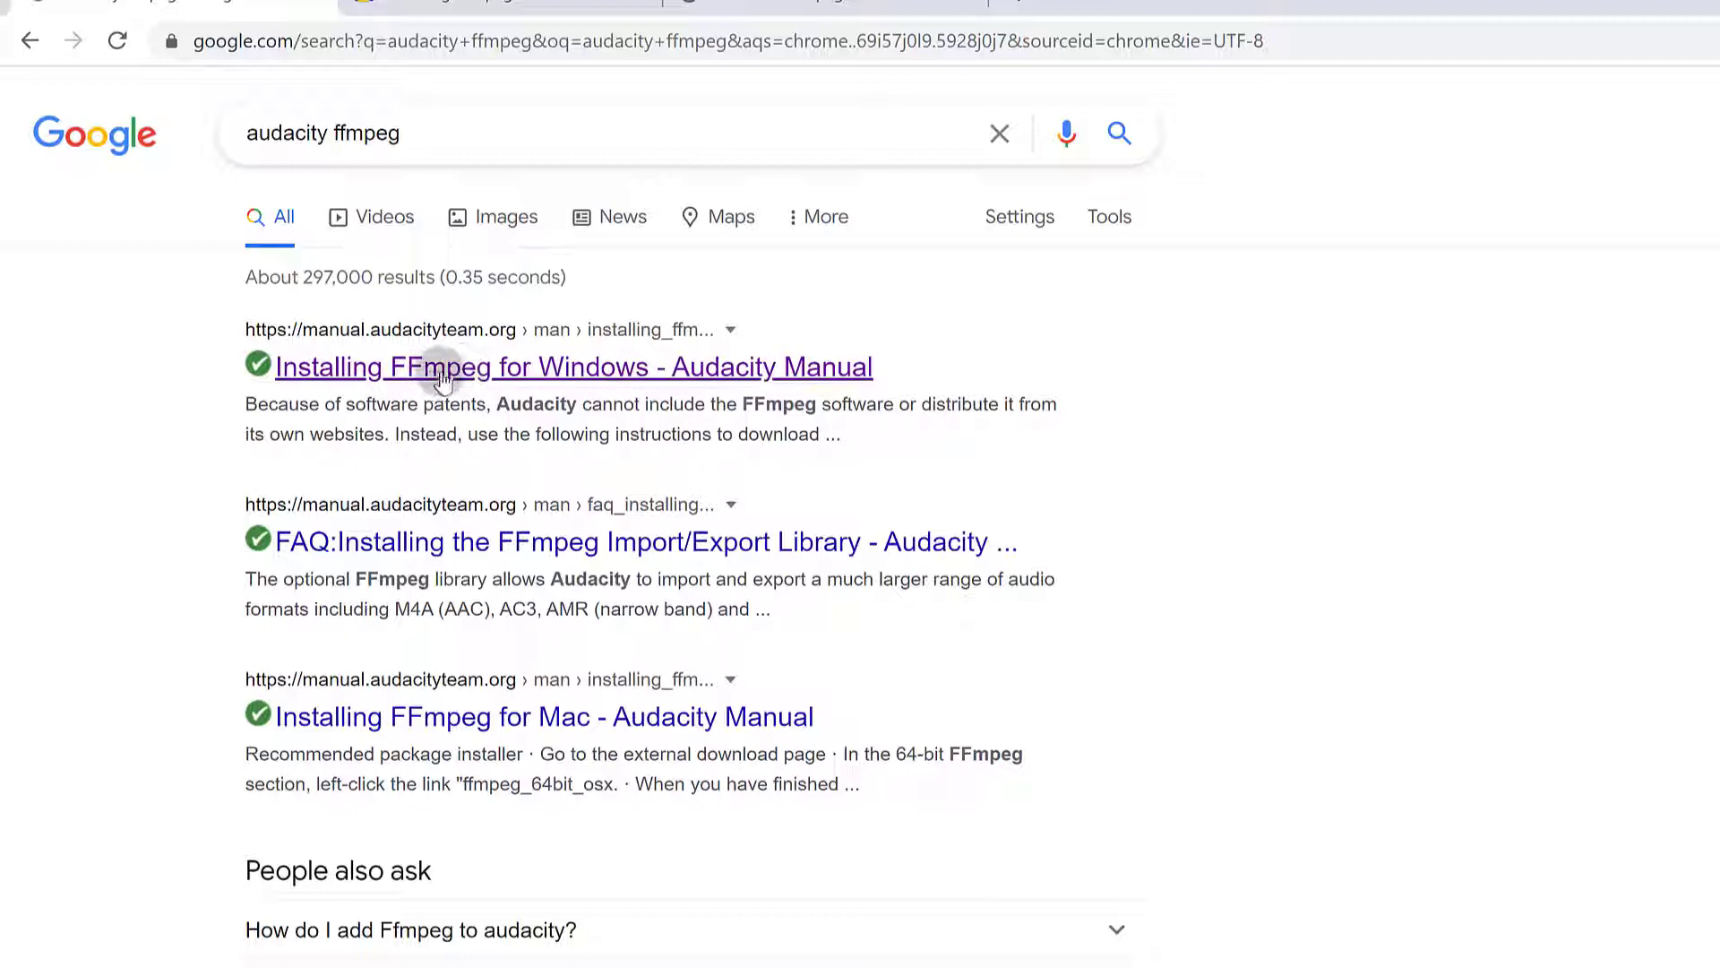
mouse_move(554, 371)
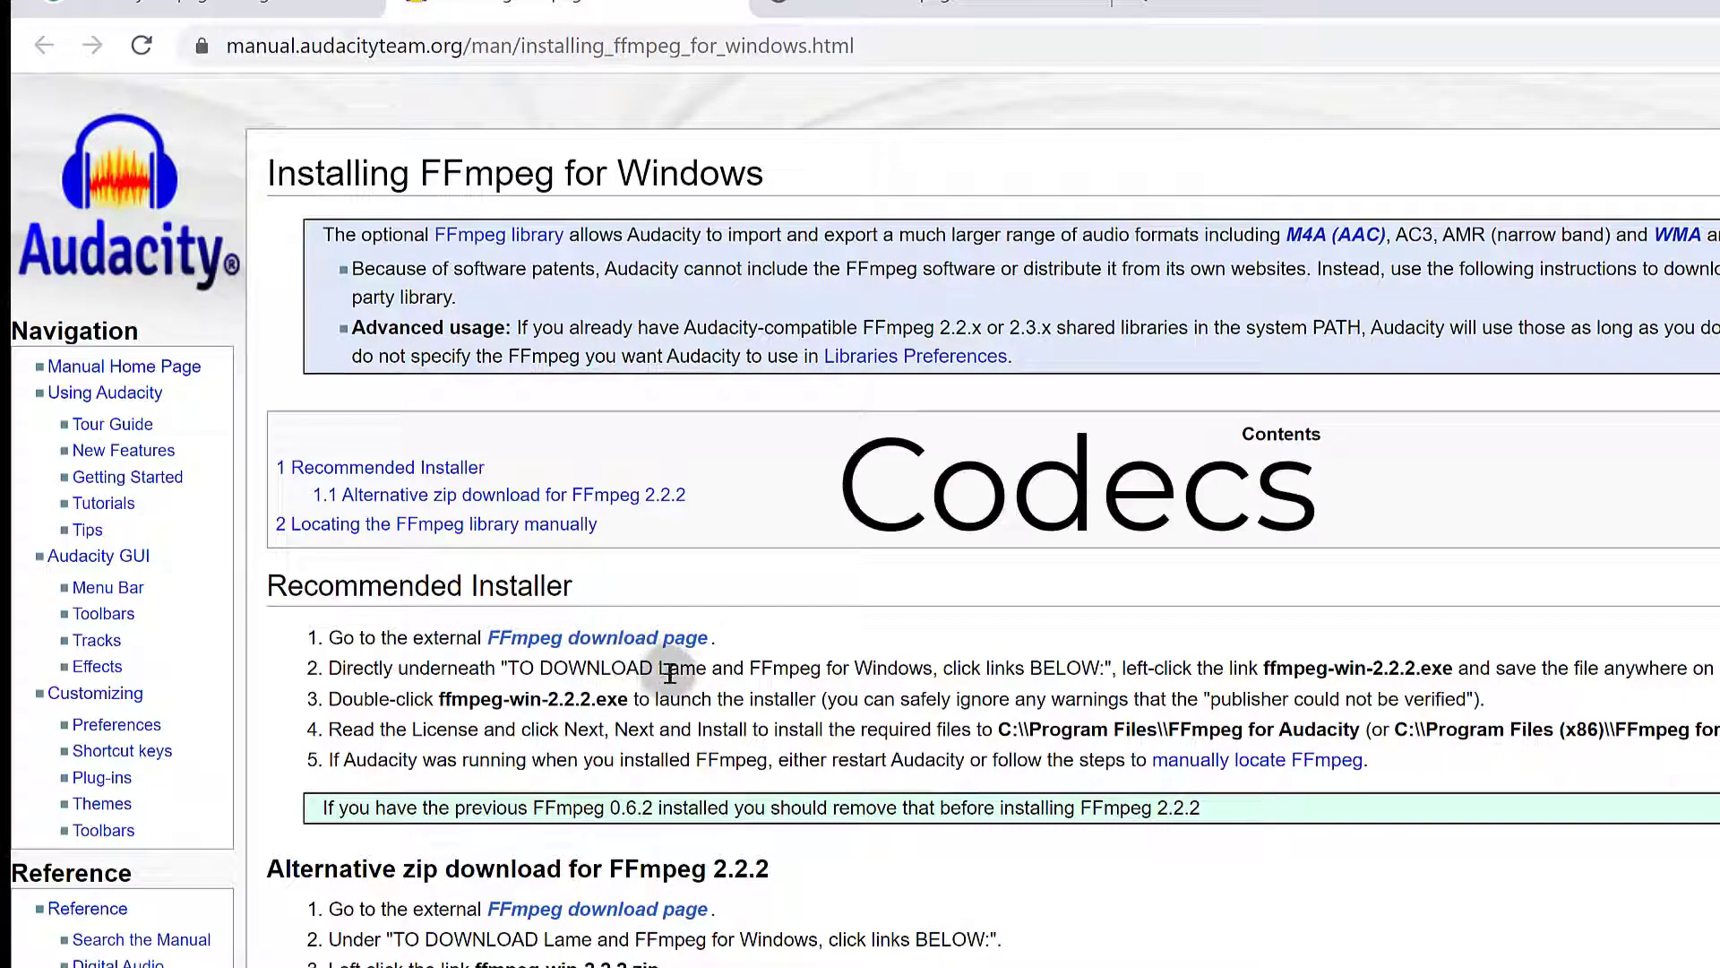
mouse_move(870, 9)
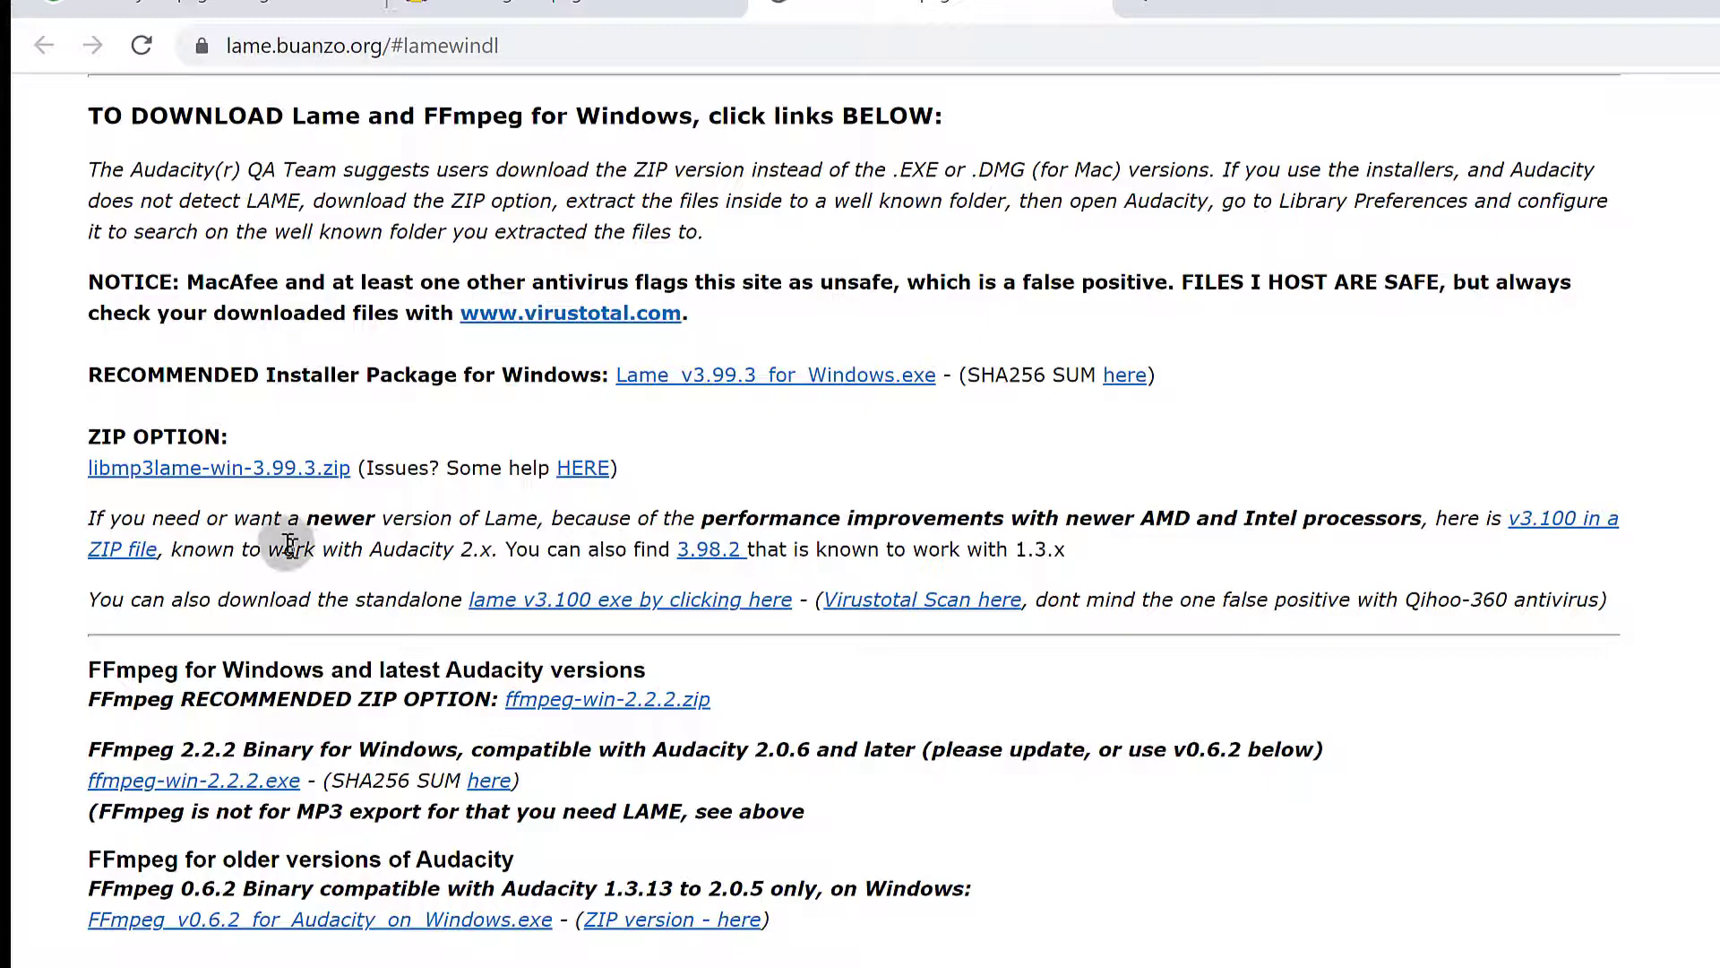
mouse_move(373, 346)
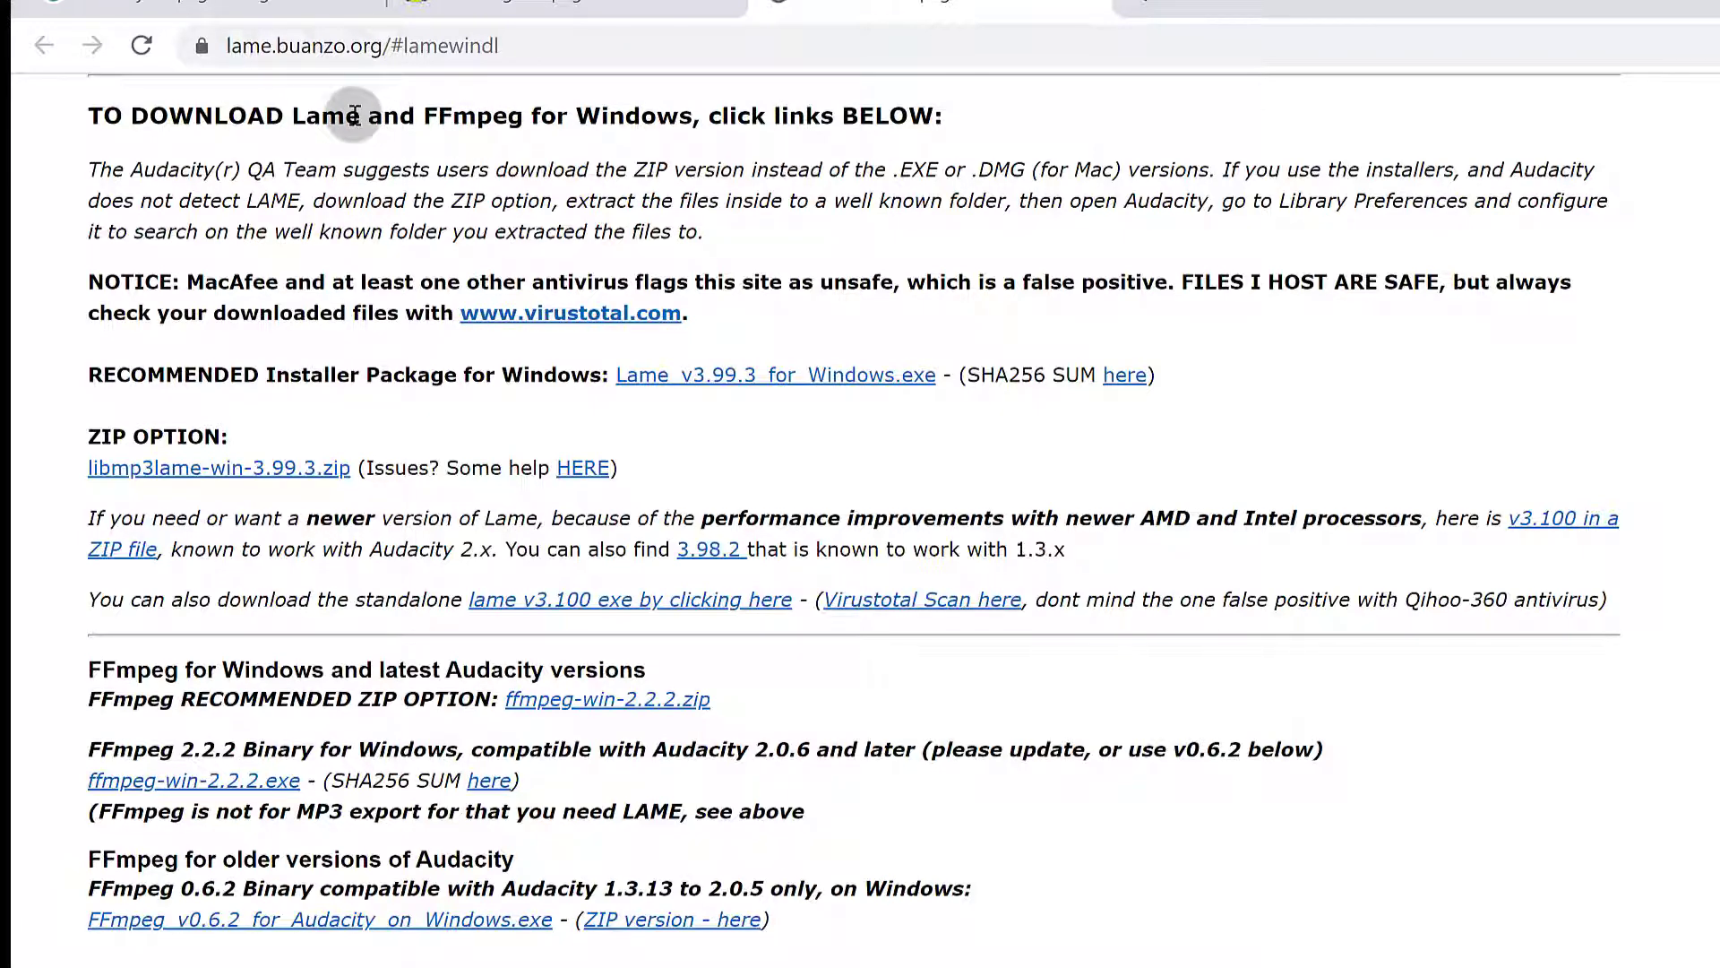
mouse_move(286, 118)
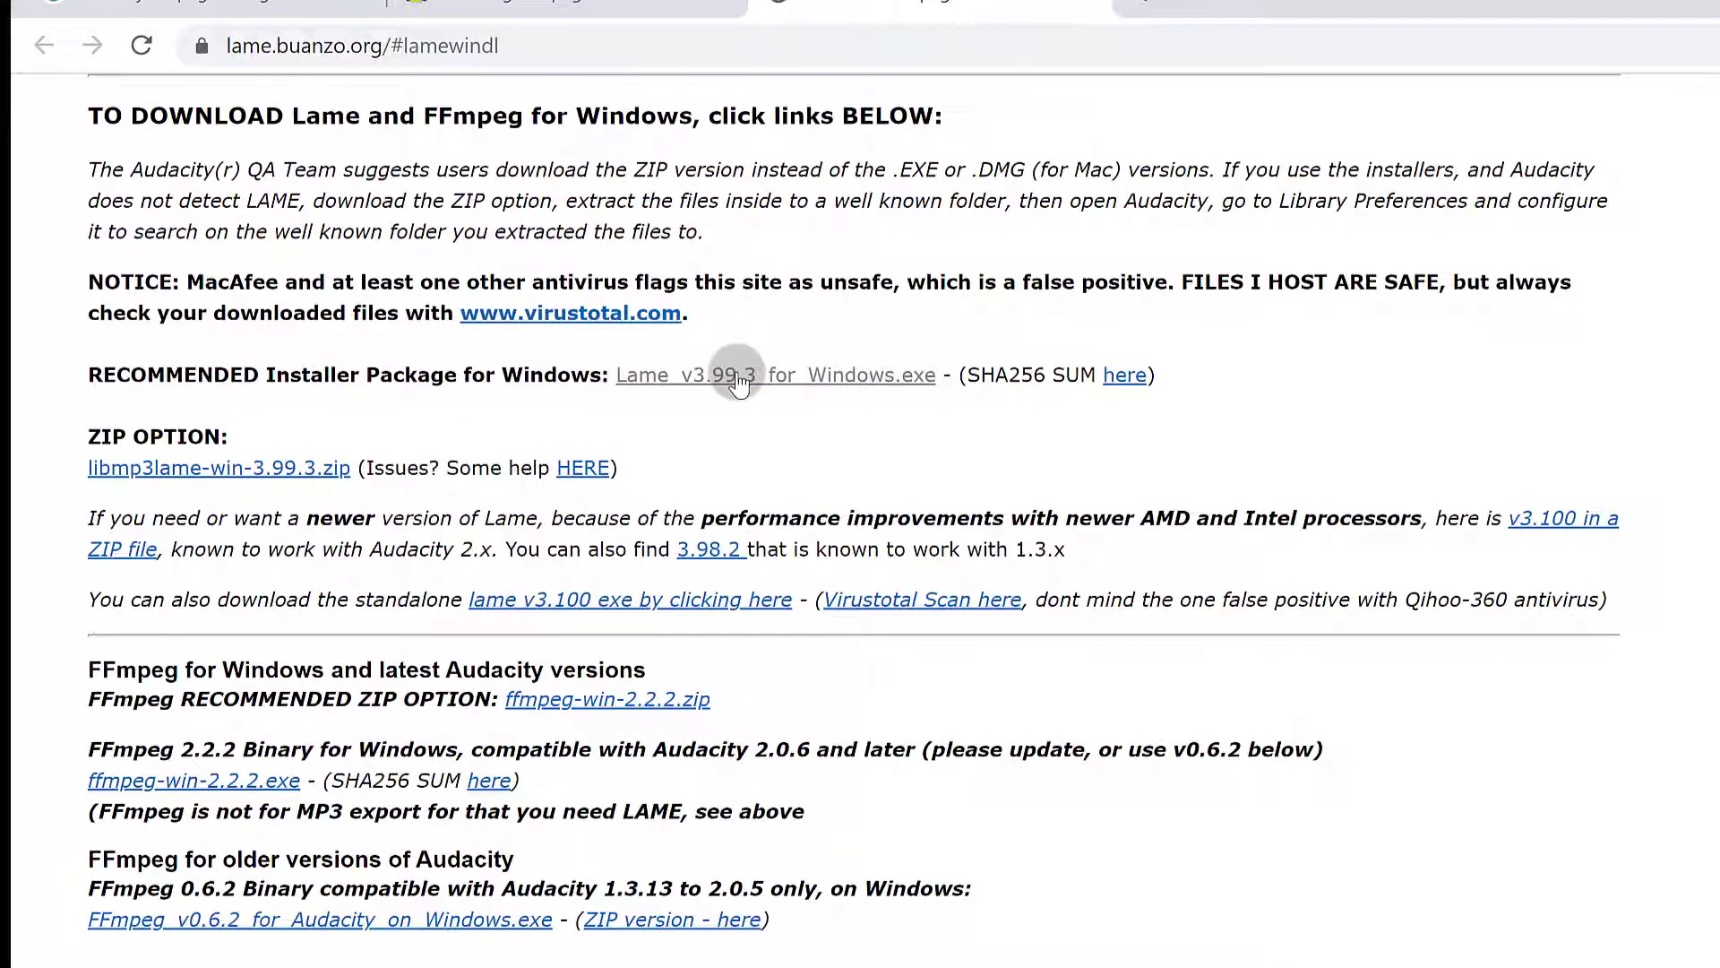
mouse_move(599, 362)
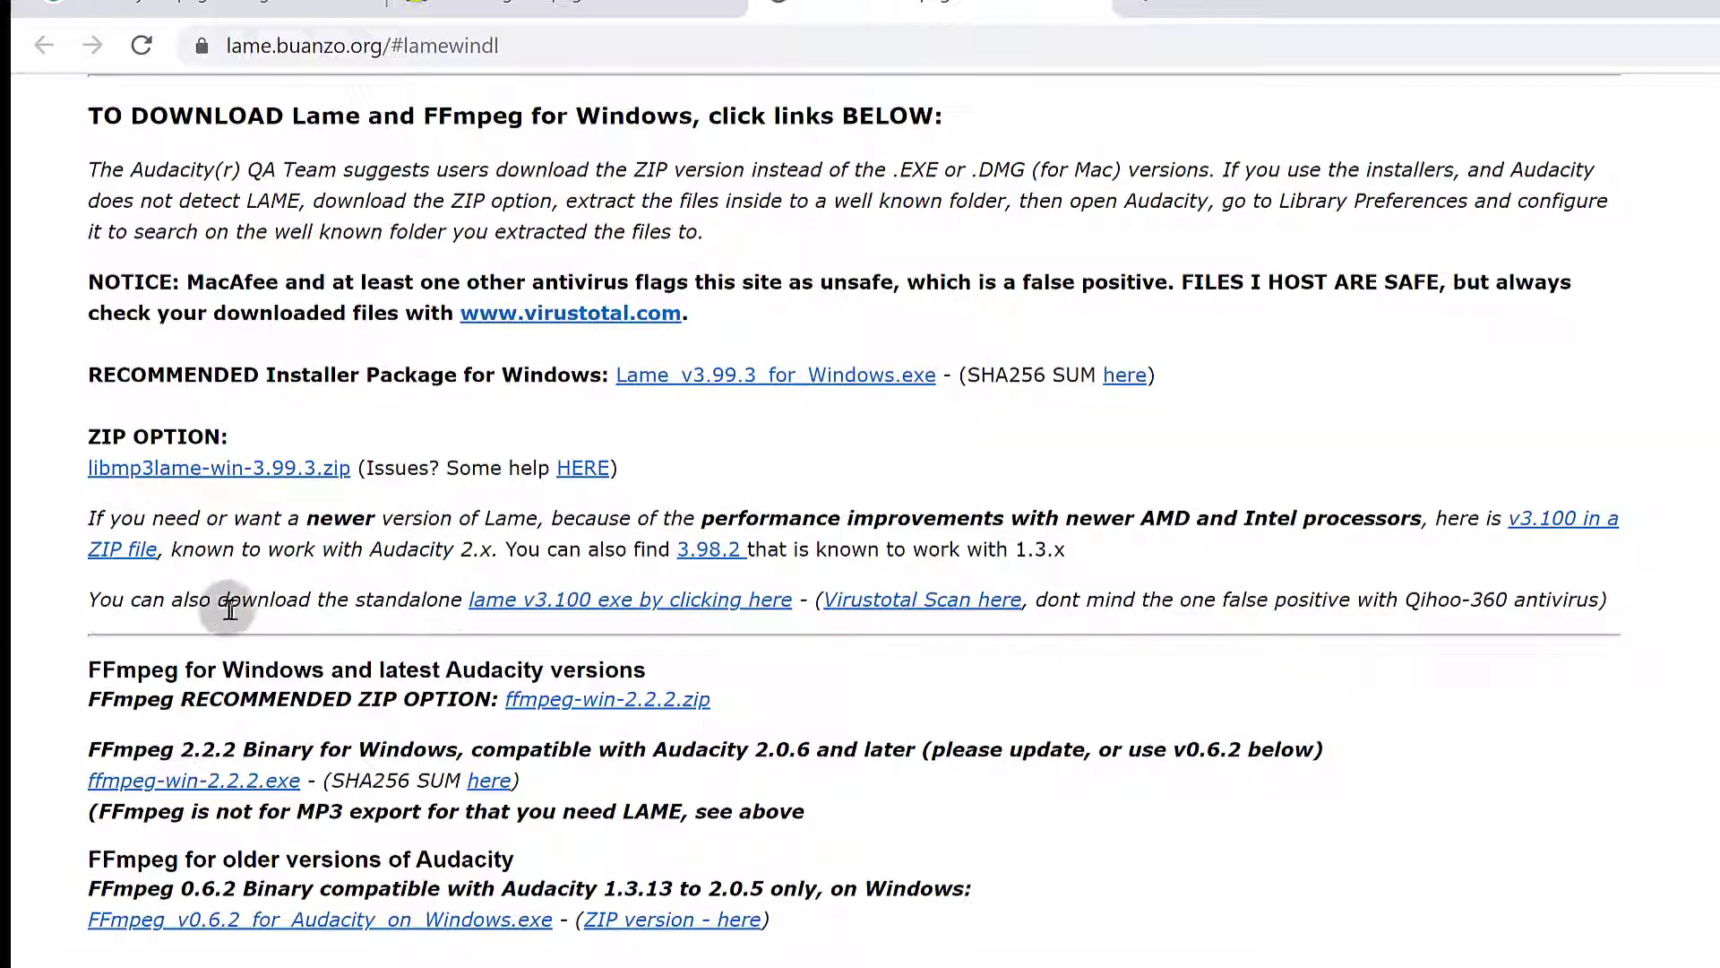
mouse_move(279, 610)
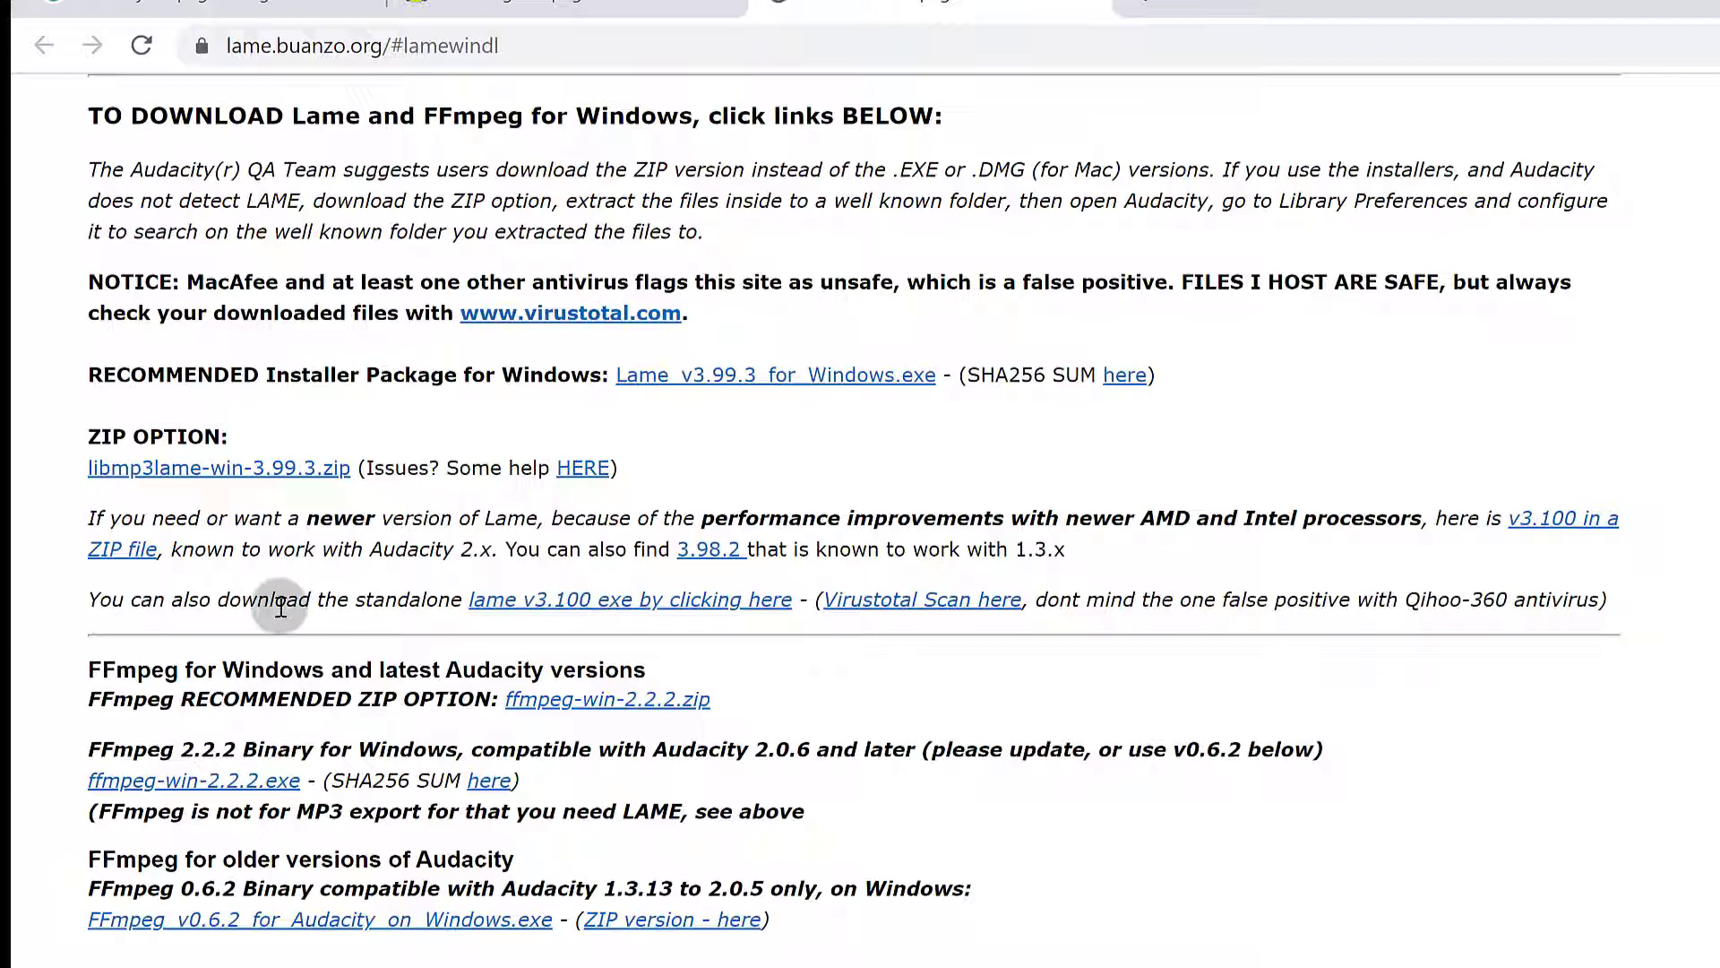
mouse_move(218, 468)
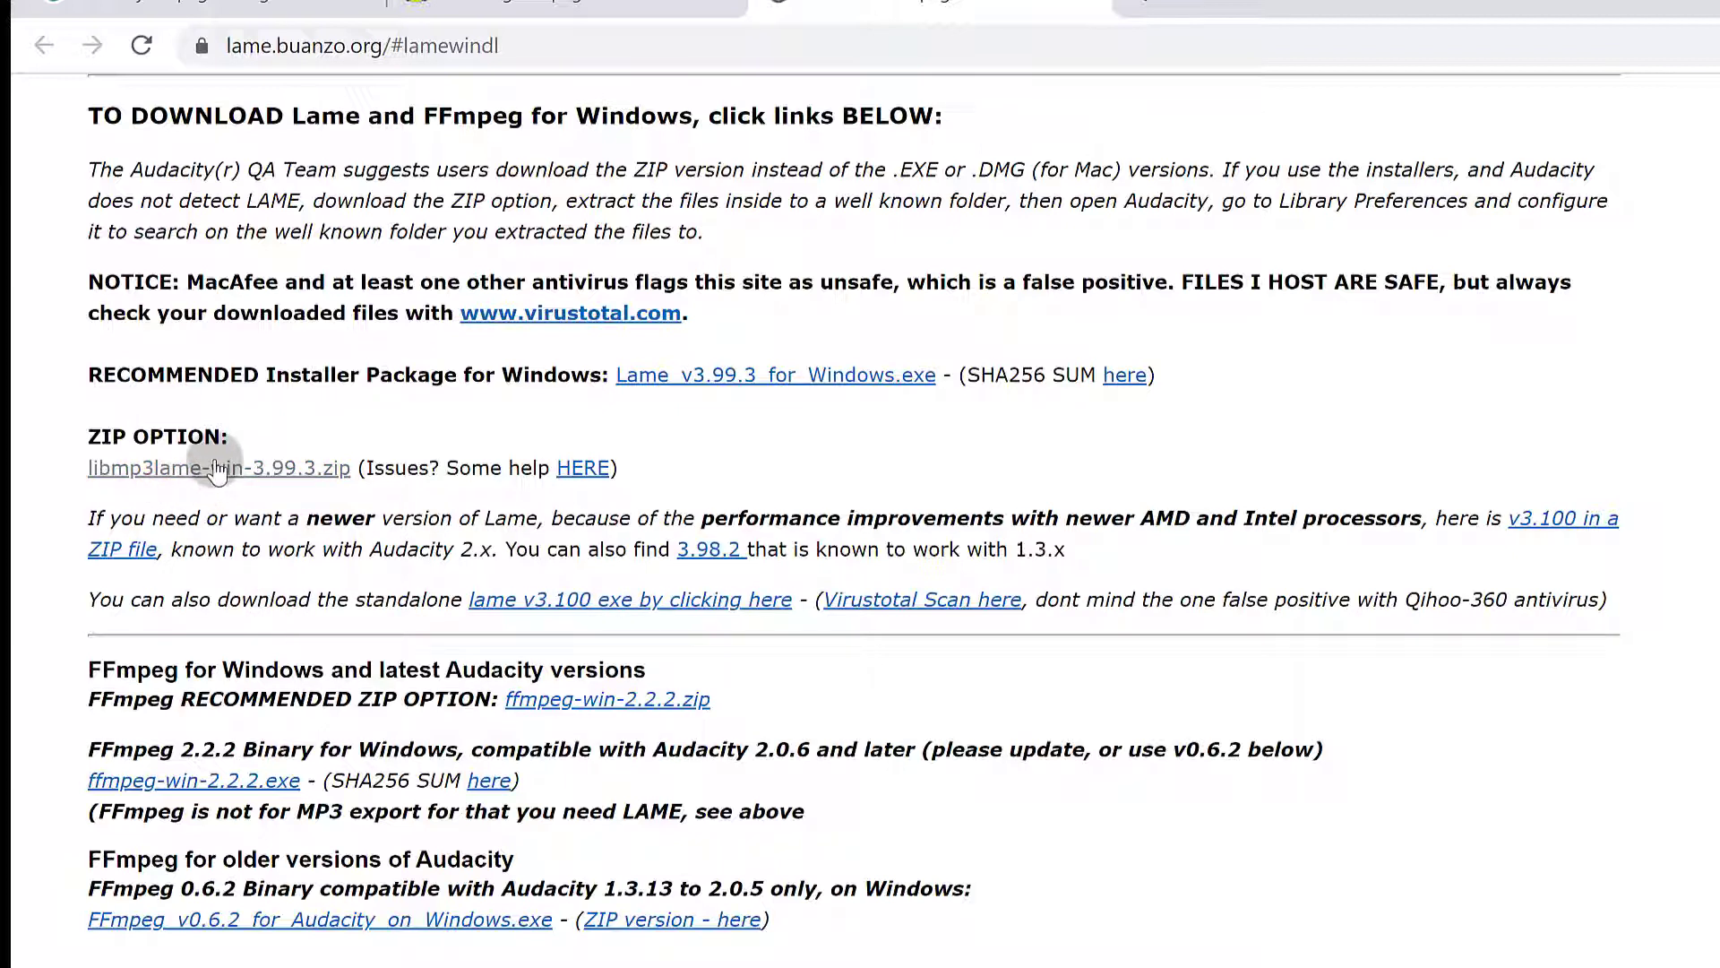
mouse_move(539, 628)
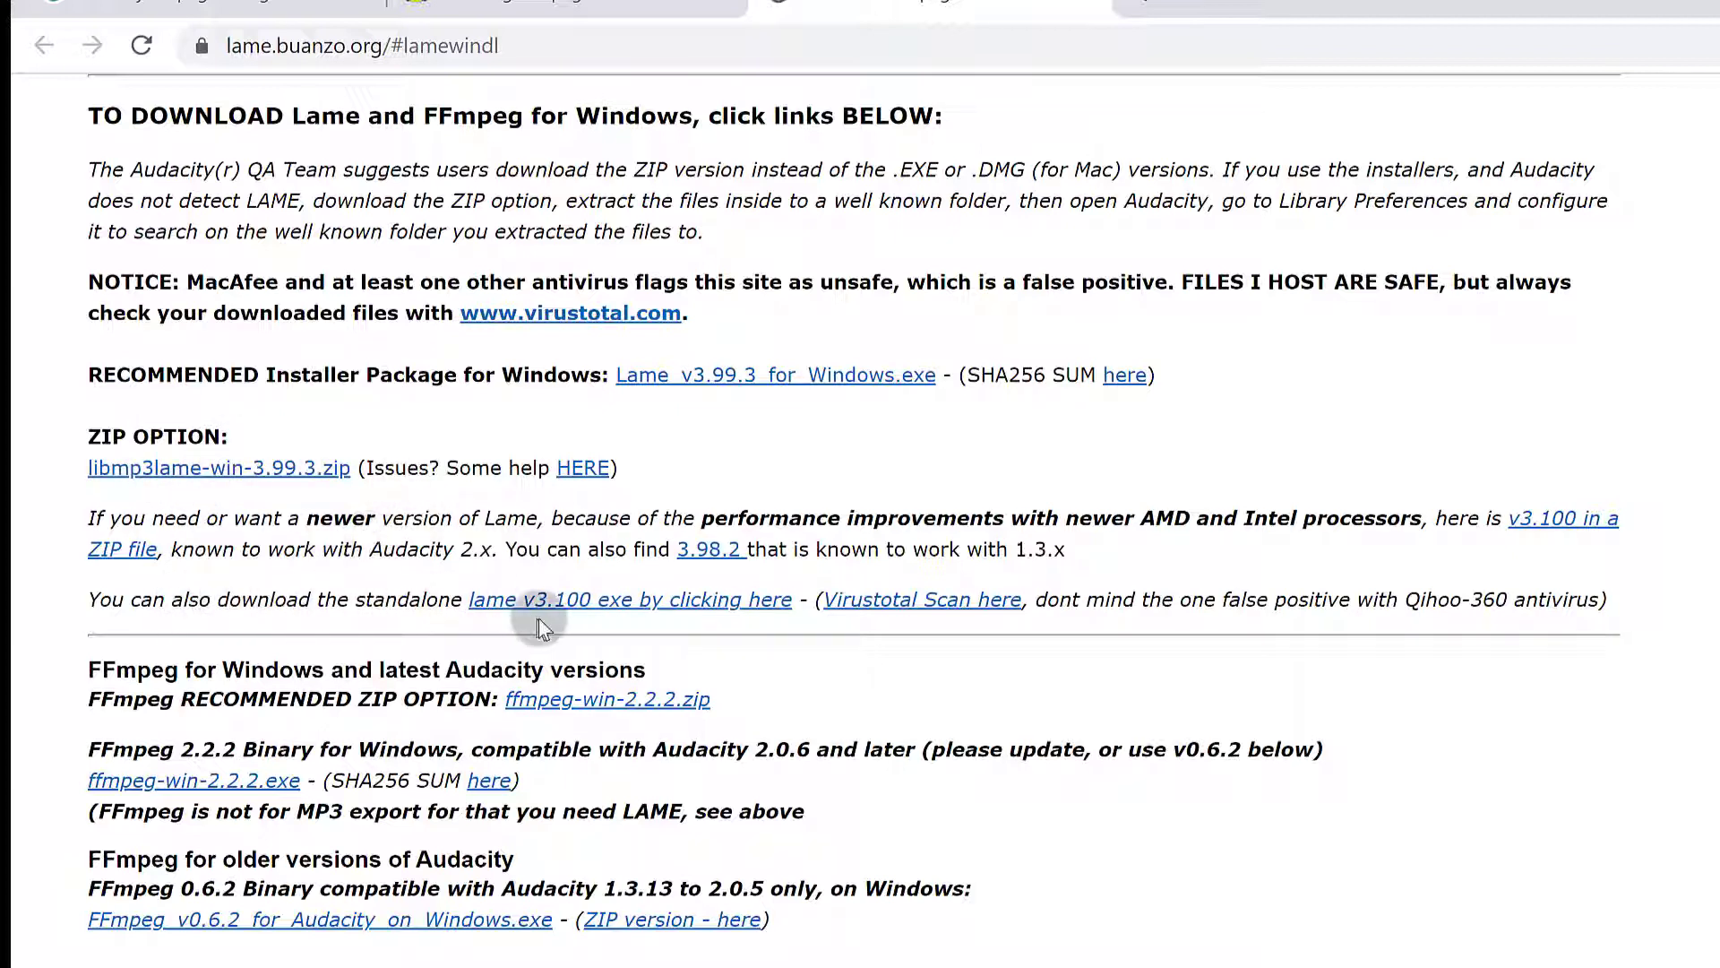
mouse_move(604, 613)
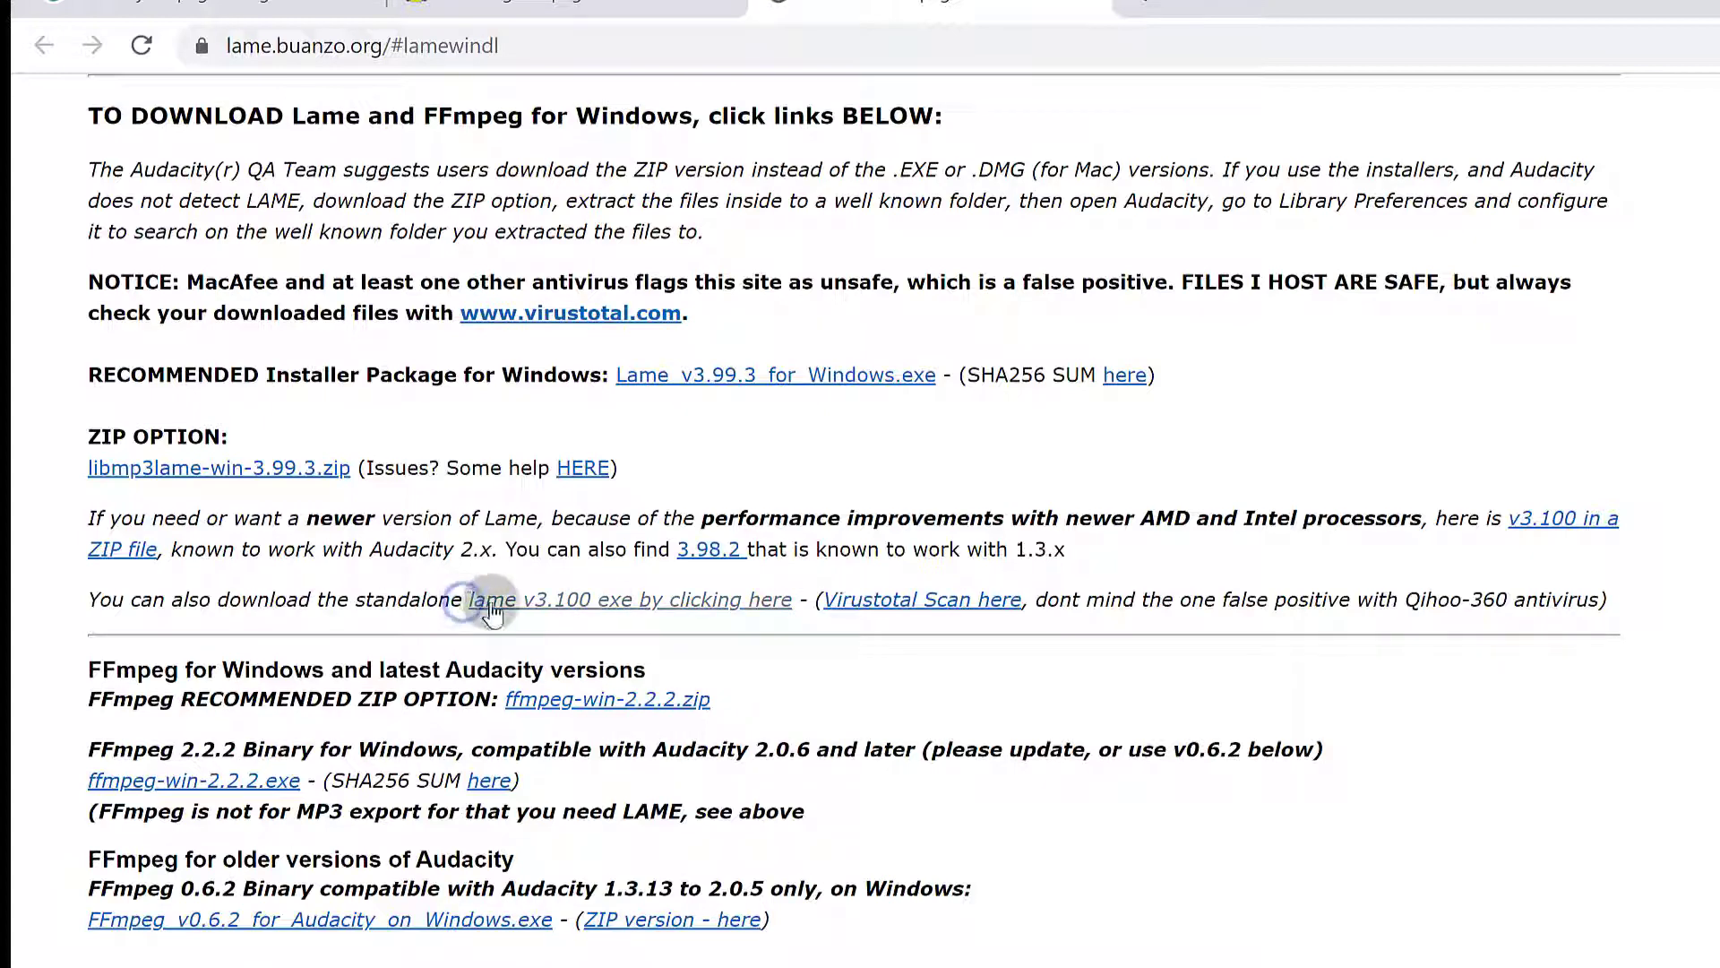
mouse_move(341, 731)
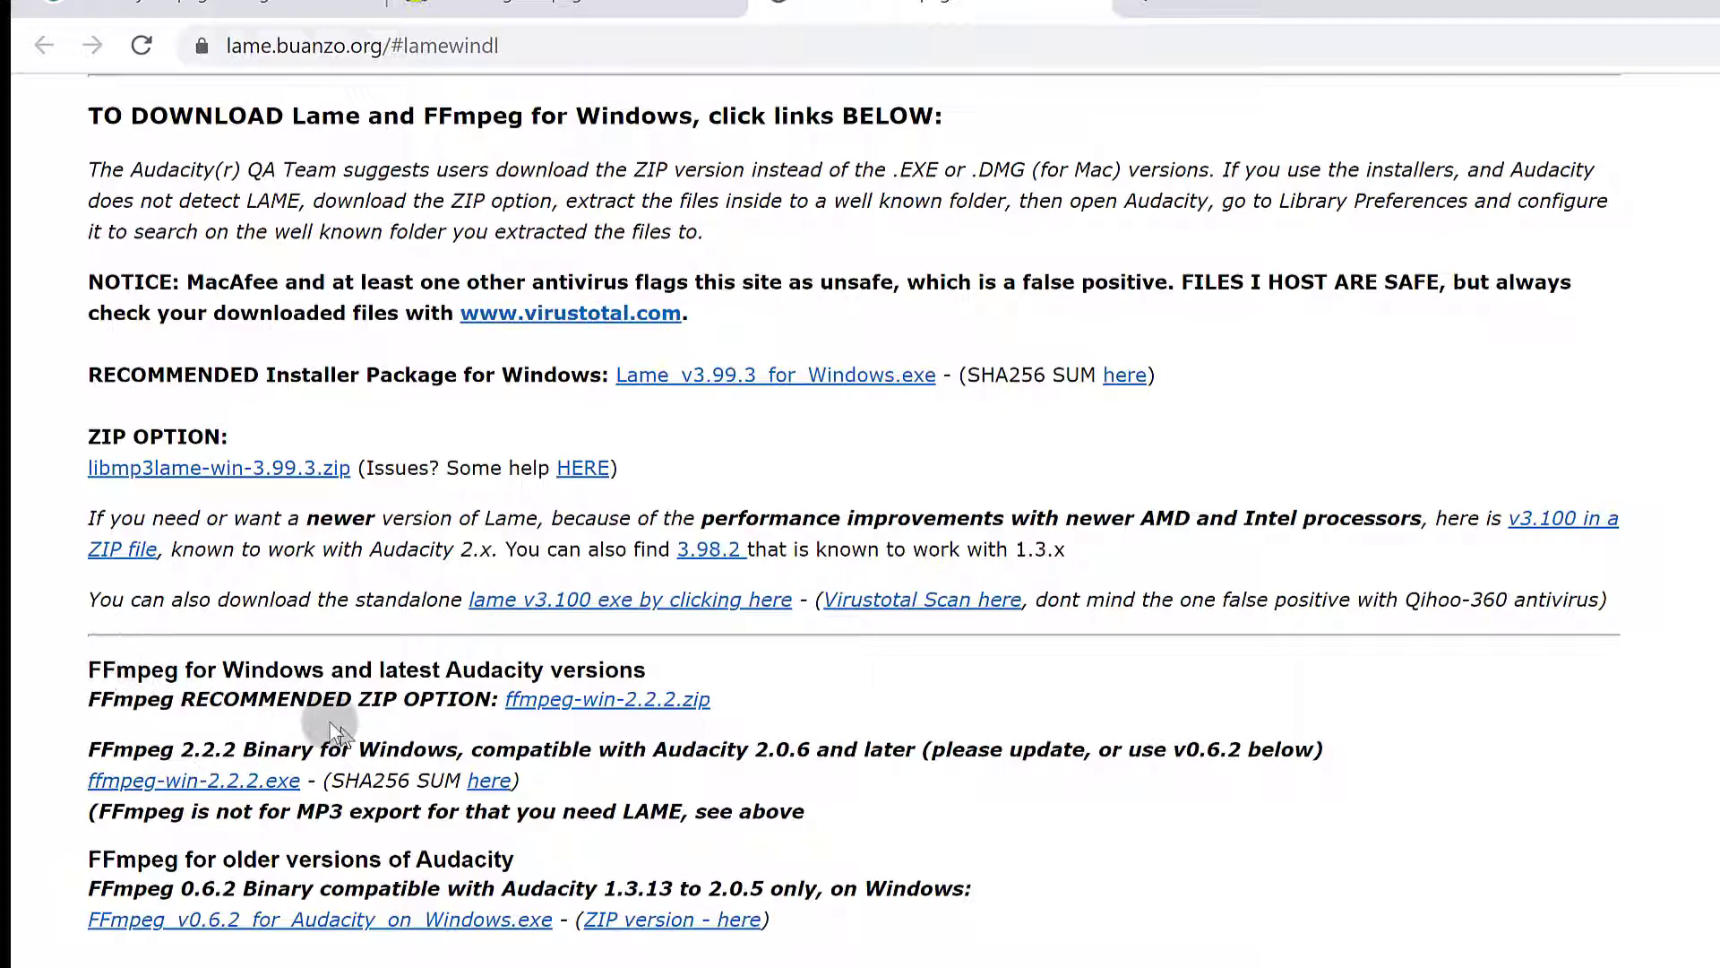
mouse_move(226, 789)
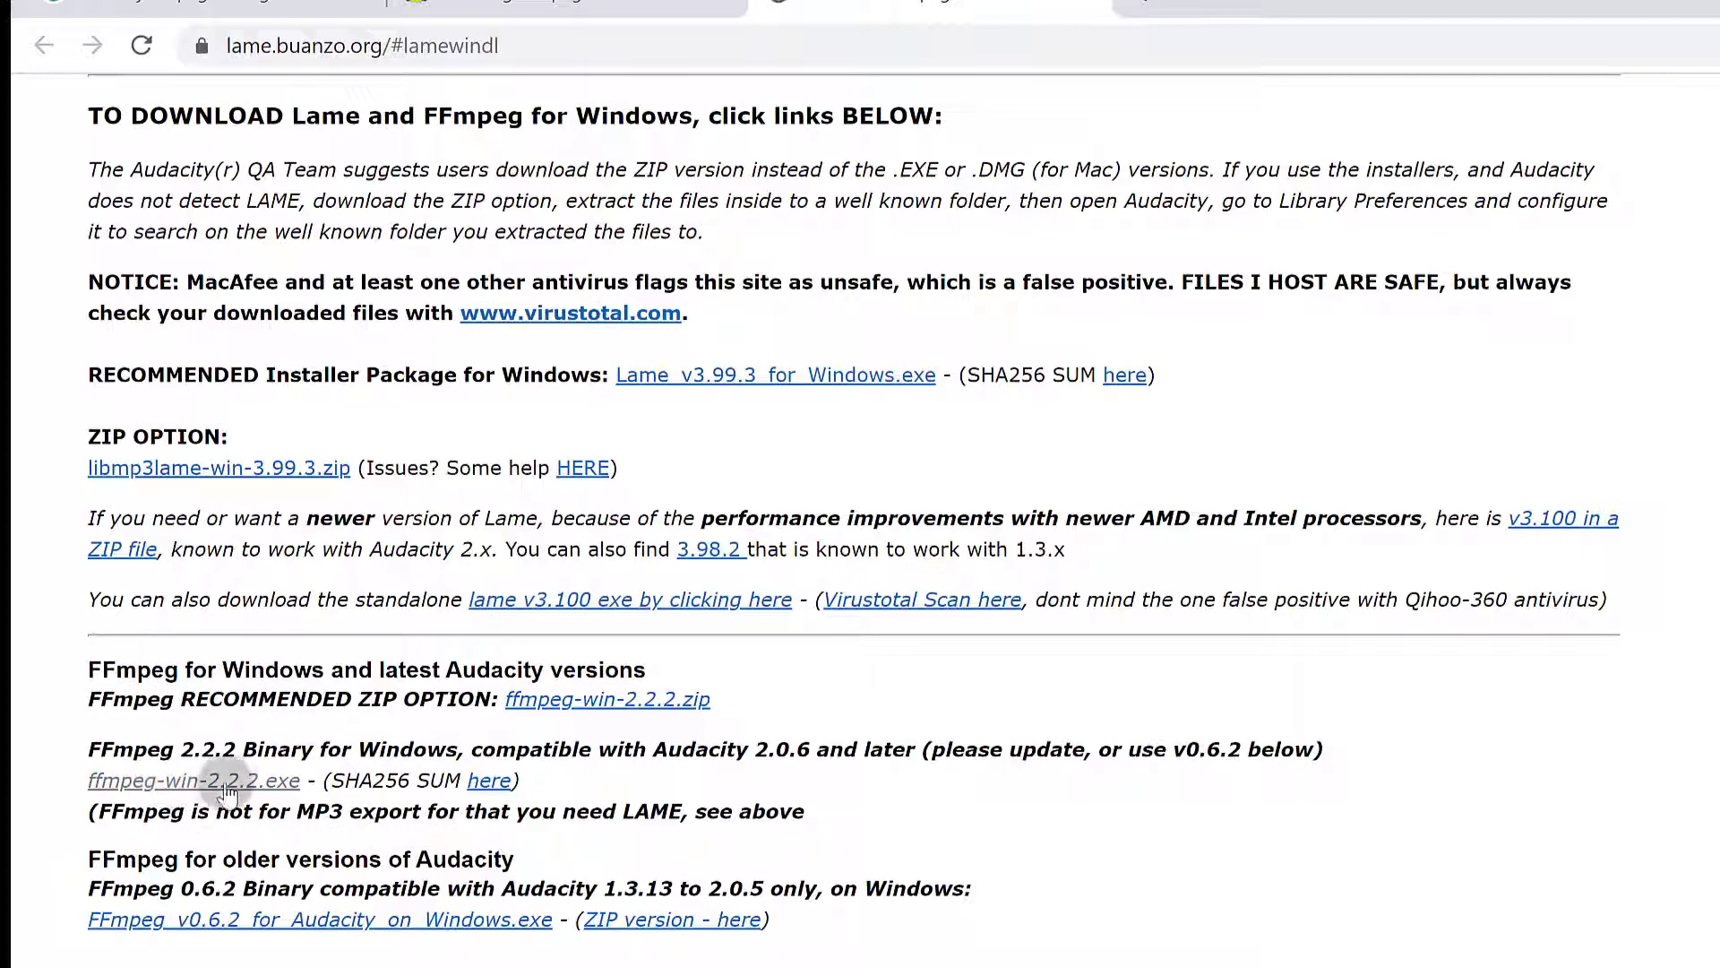
mouse_move(165, 785)
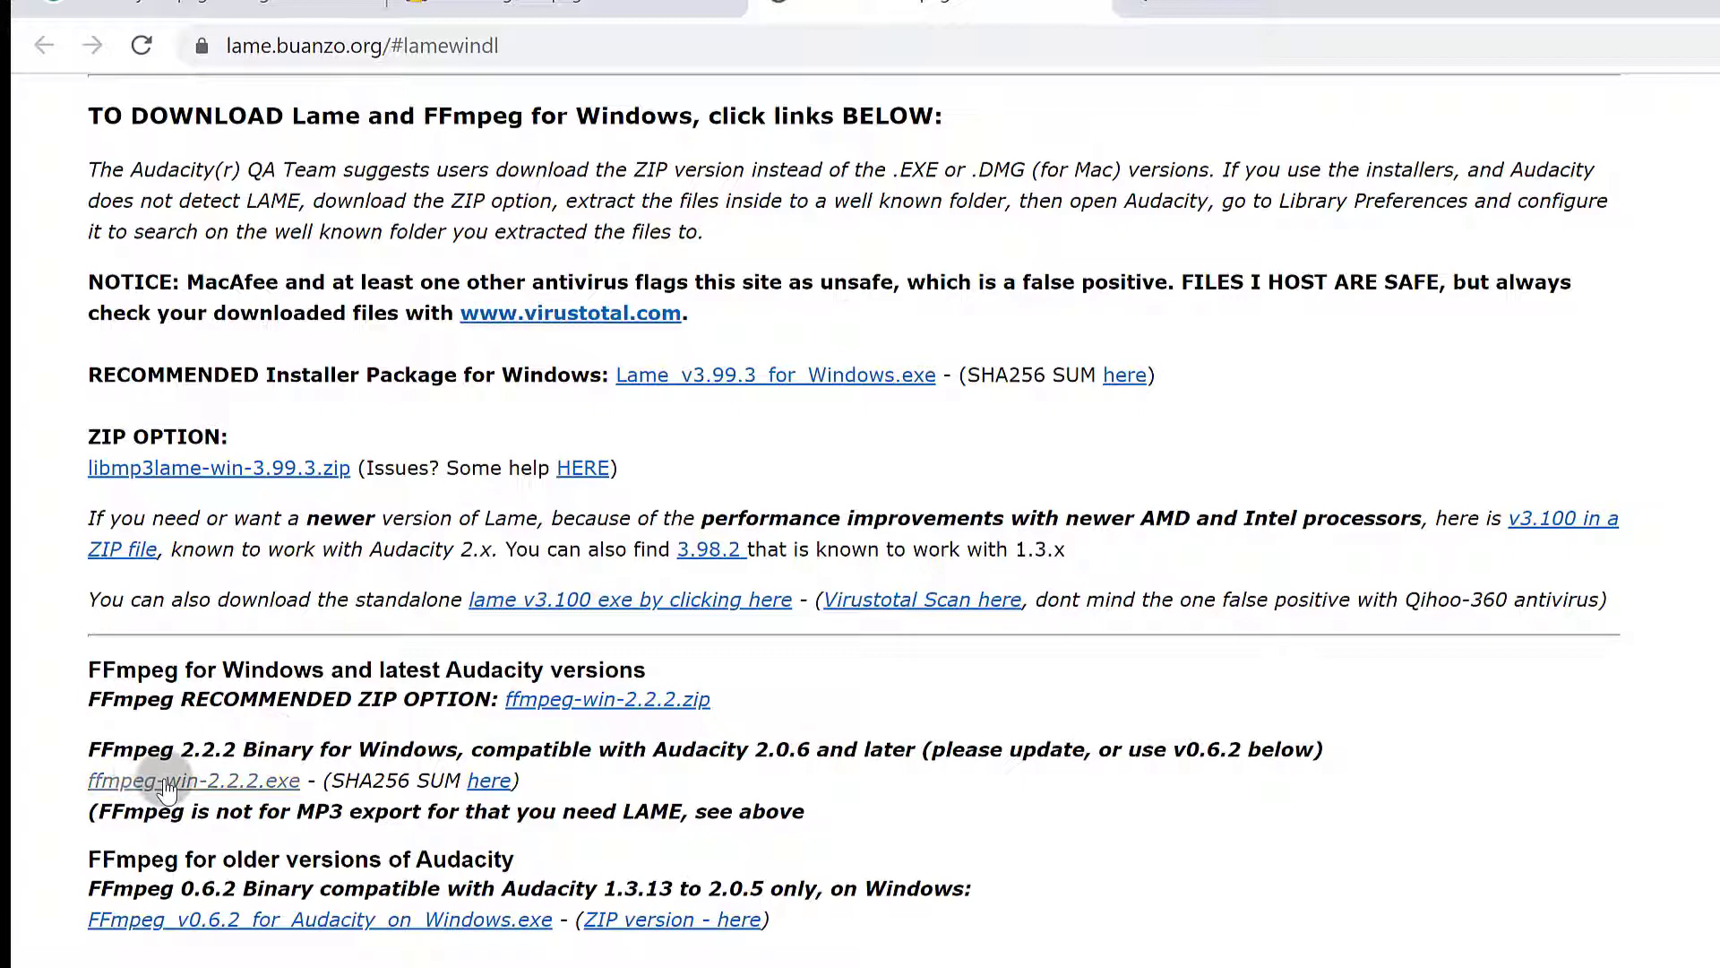
- Download ffmpeg-win-2.2.2.exe through IDM and run it once the download completes
click(194, 779)
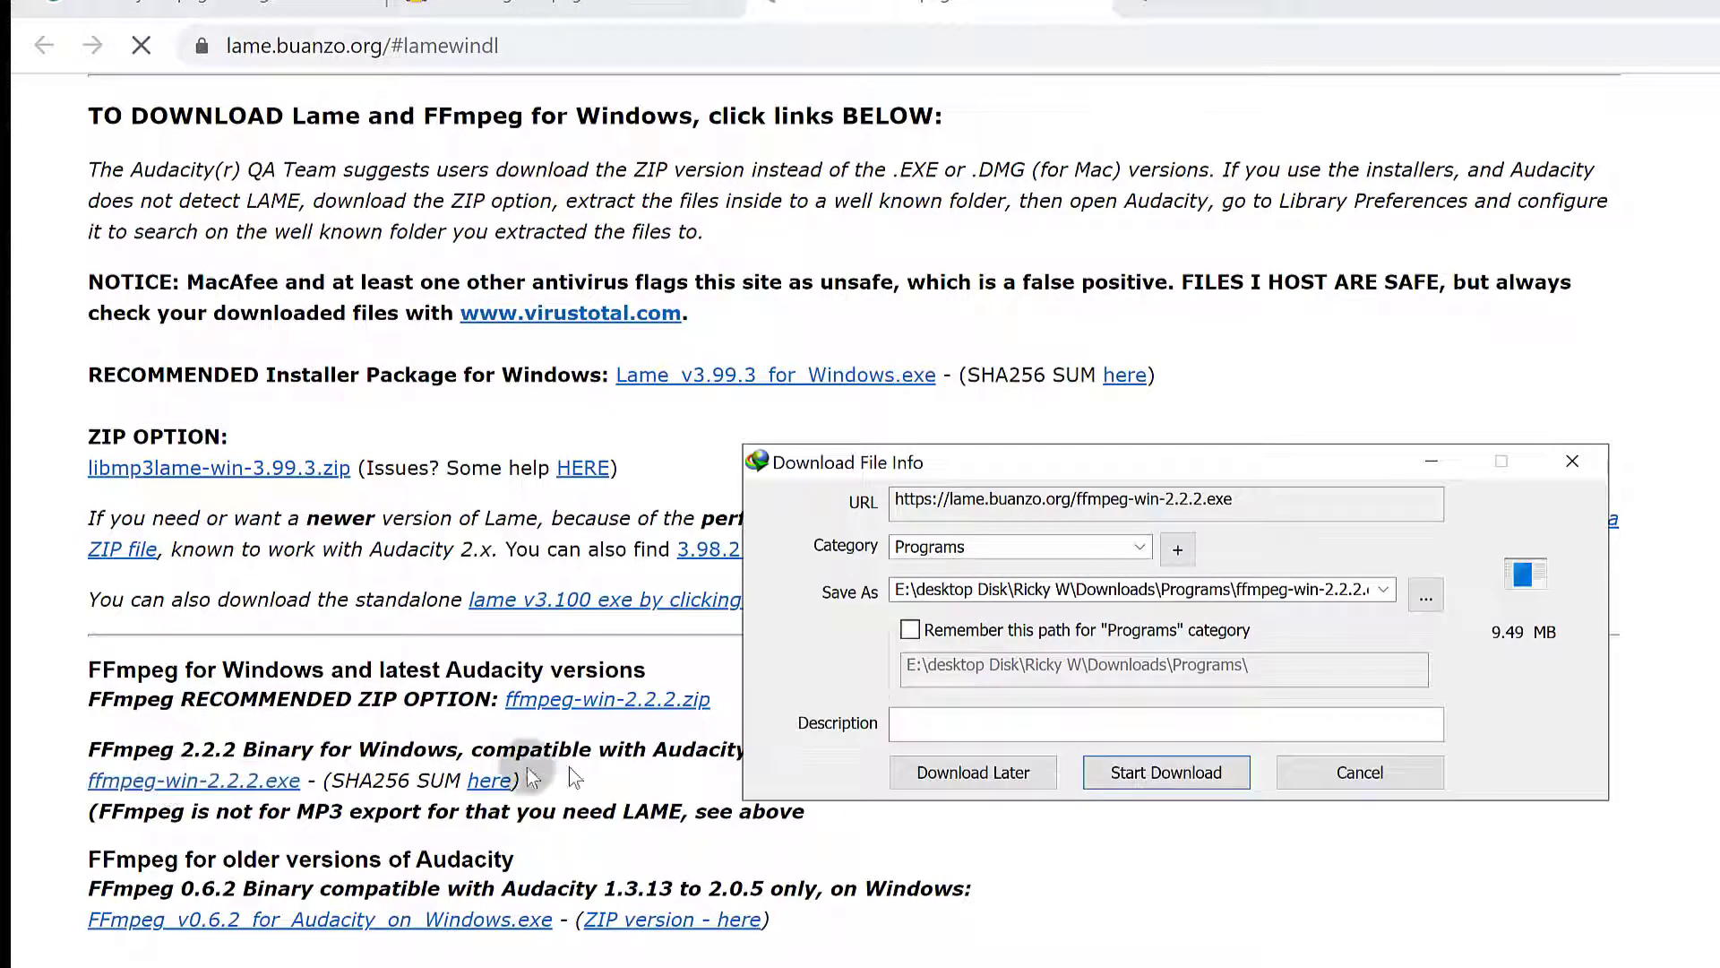
click(1167, 771)
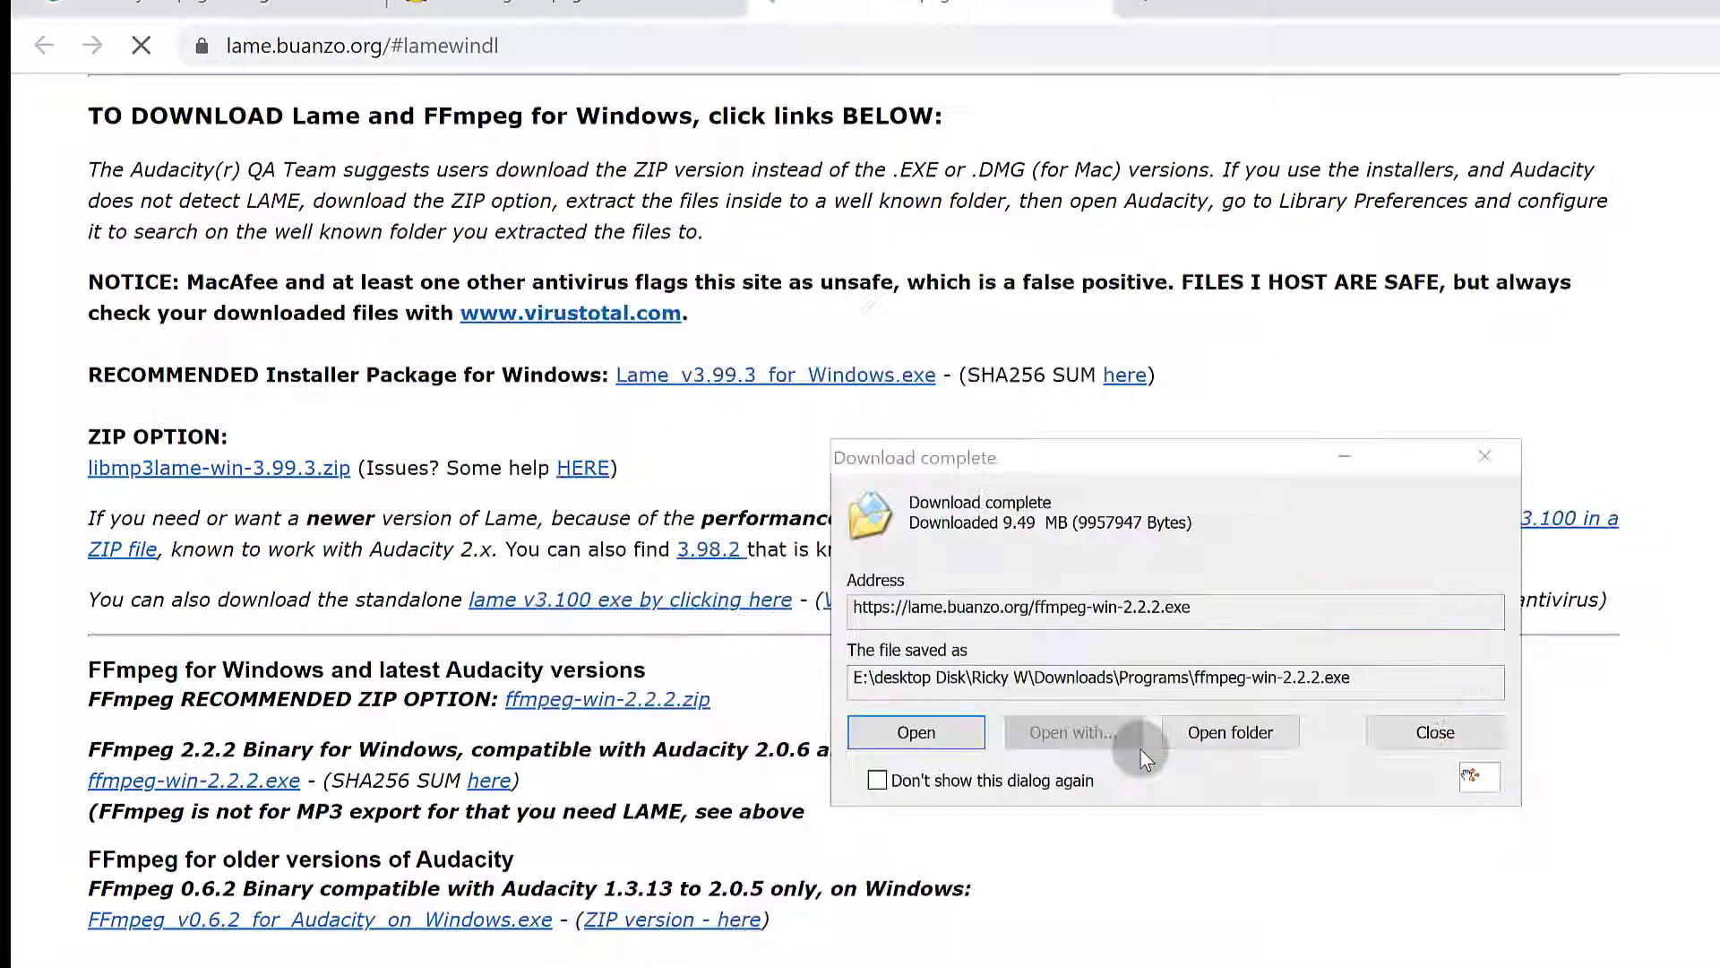
mouse_move(916, 732)
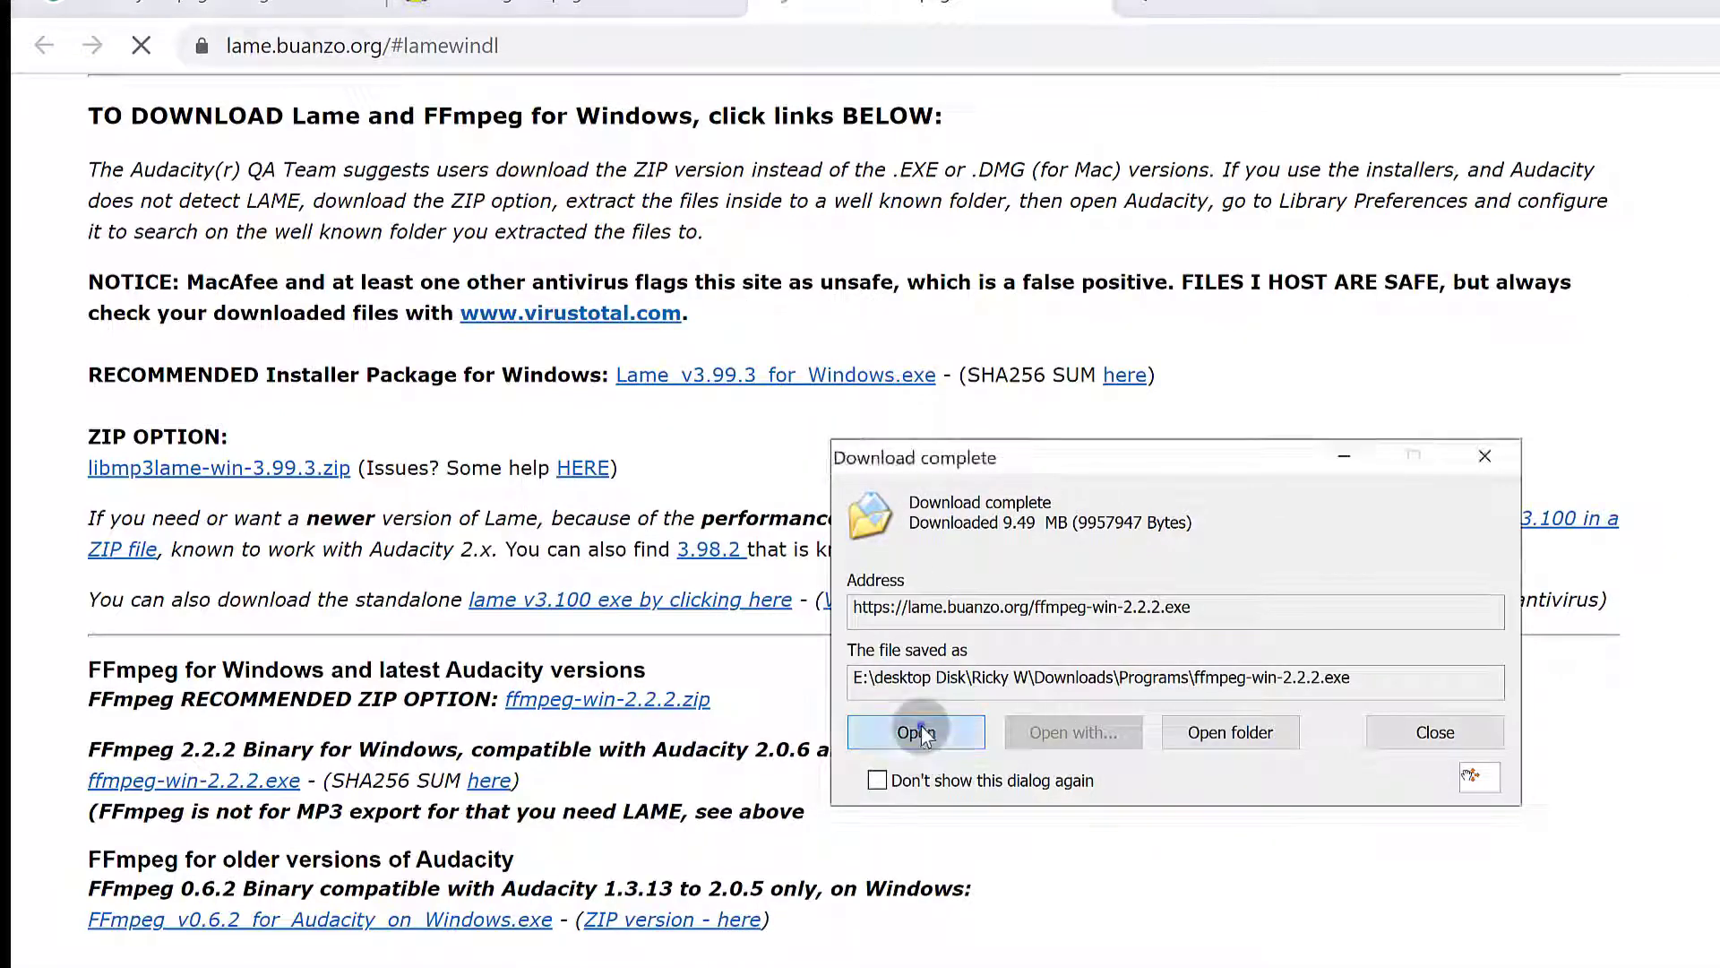
click(916, 732)
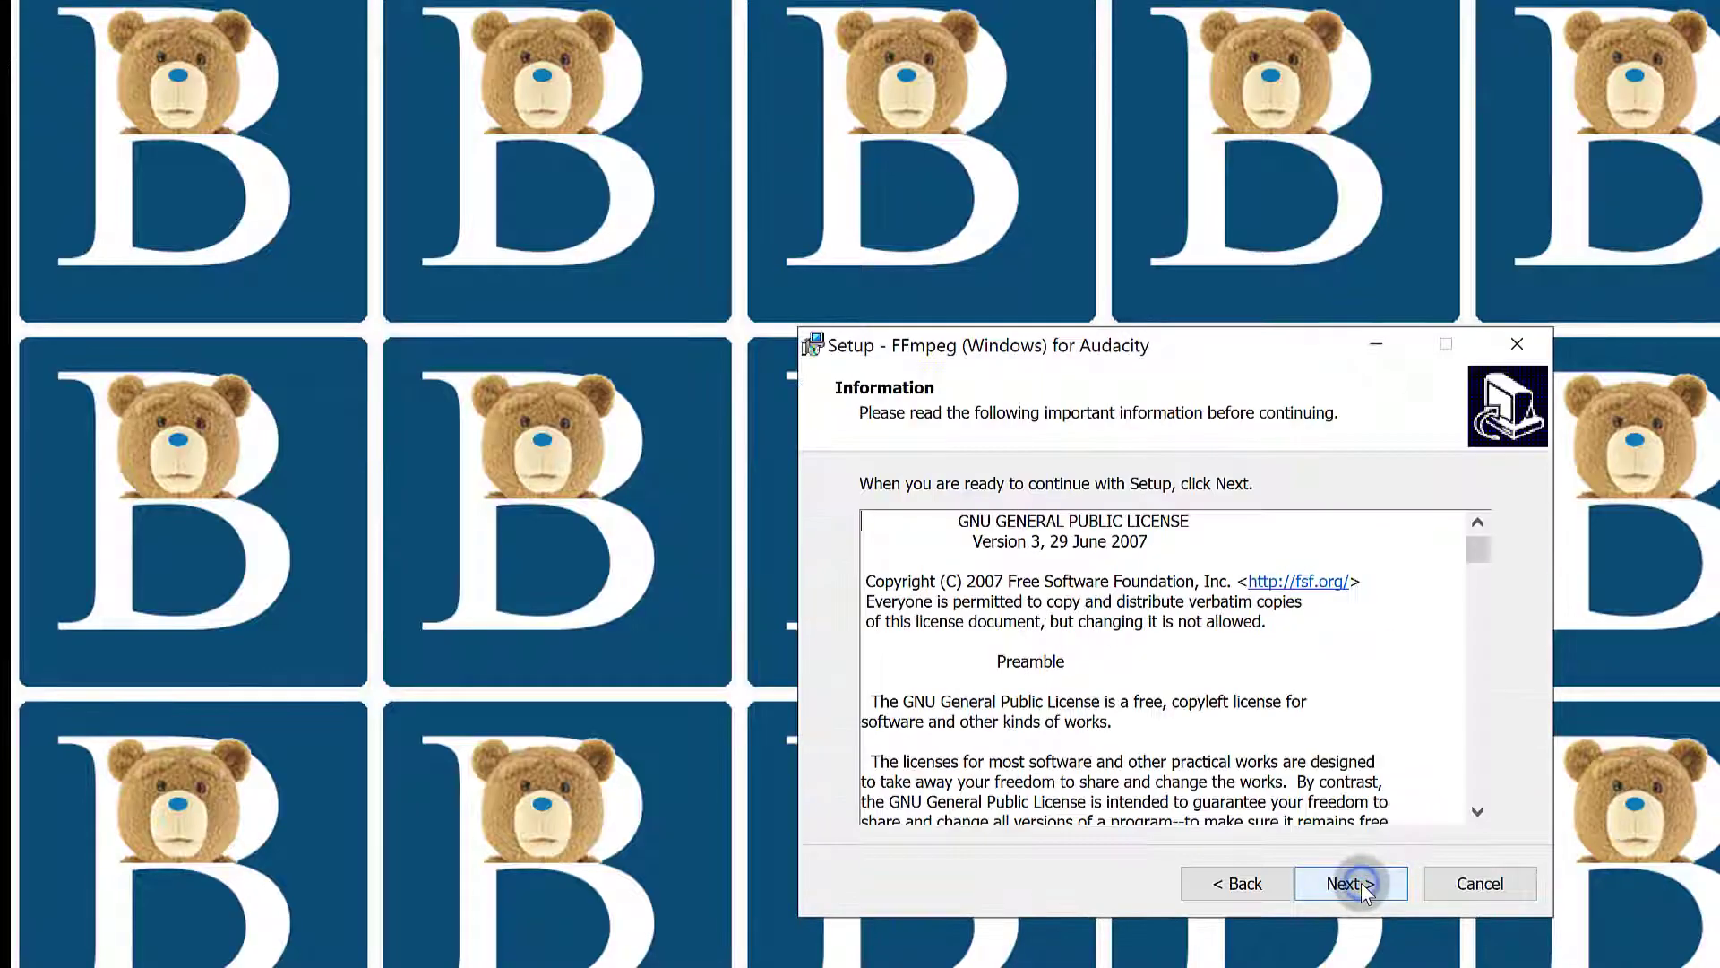
- Accept the license and choose G:\AAF\FFmpeg for Audacity as the install folder
click(1351, 884)
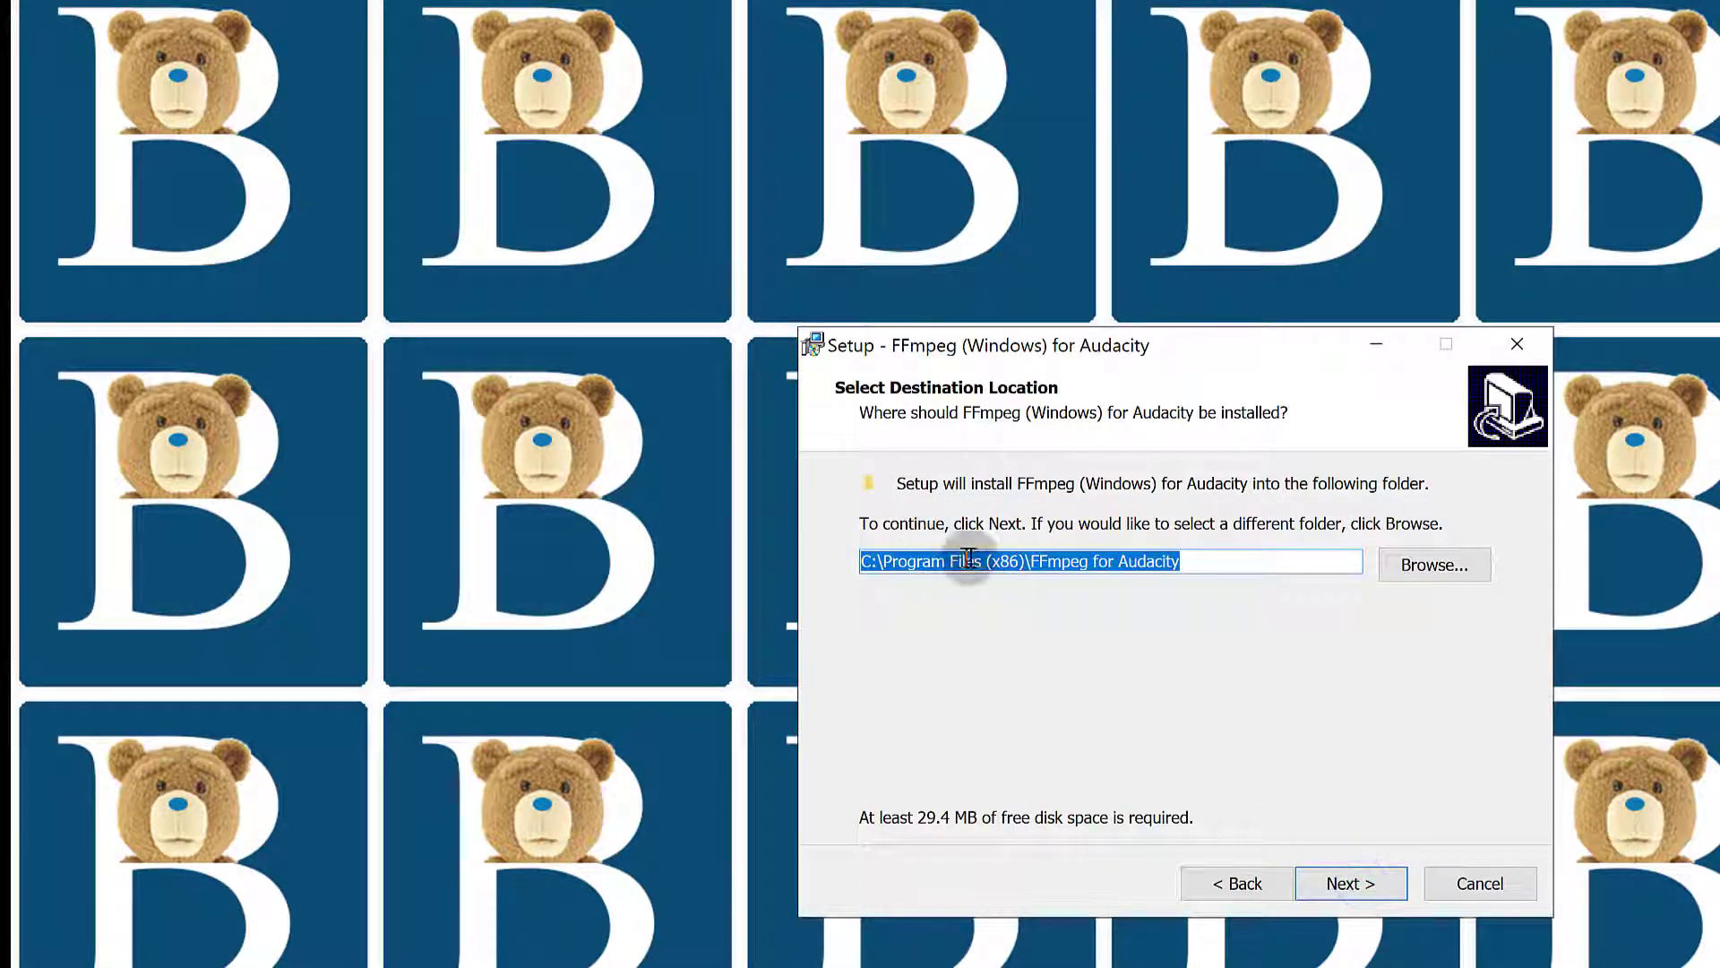
click(1433, 565)
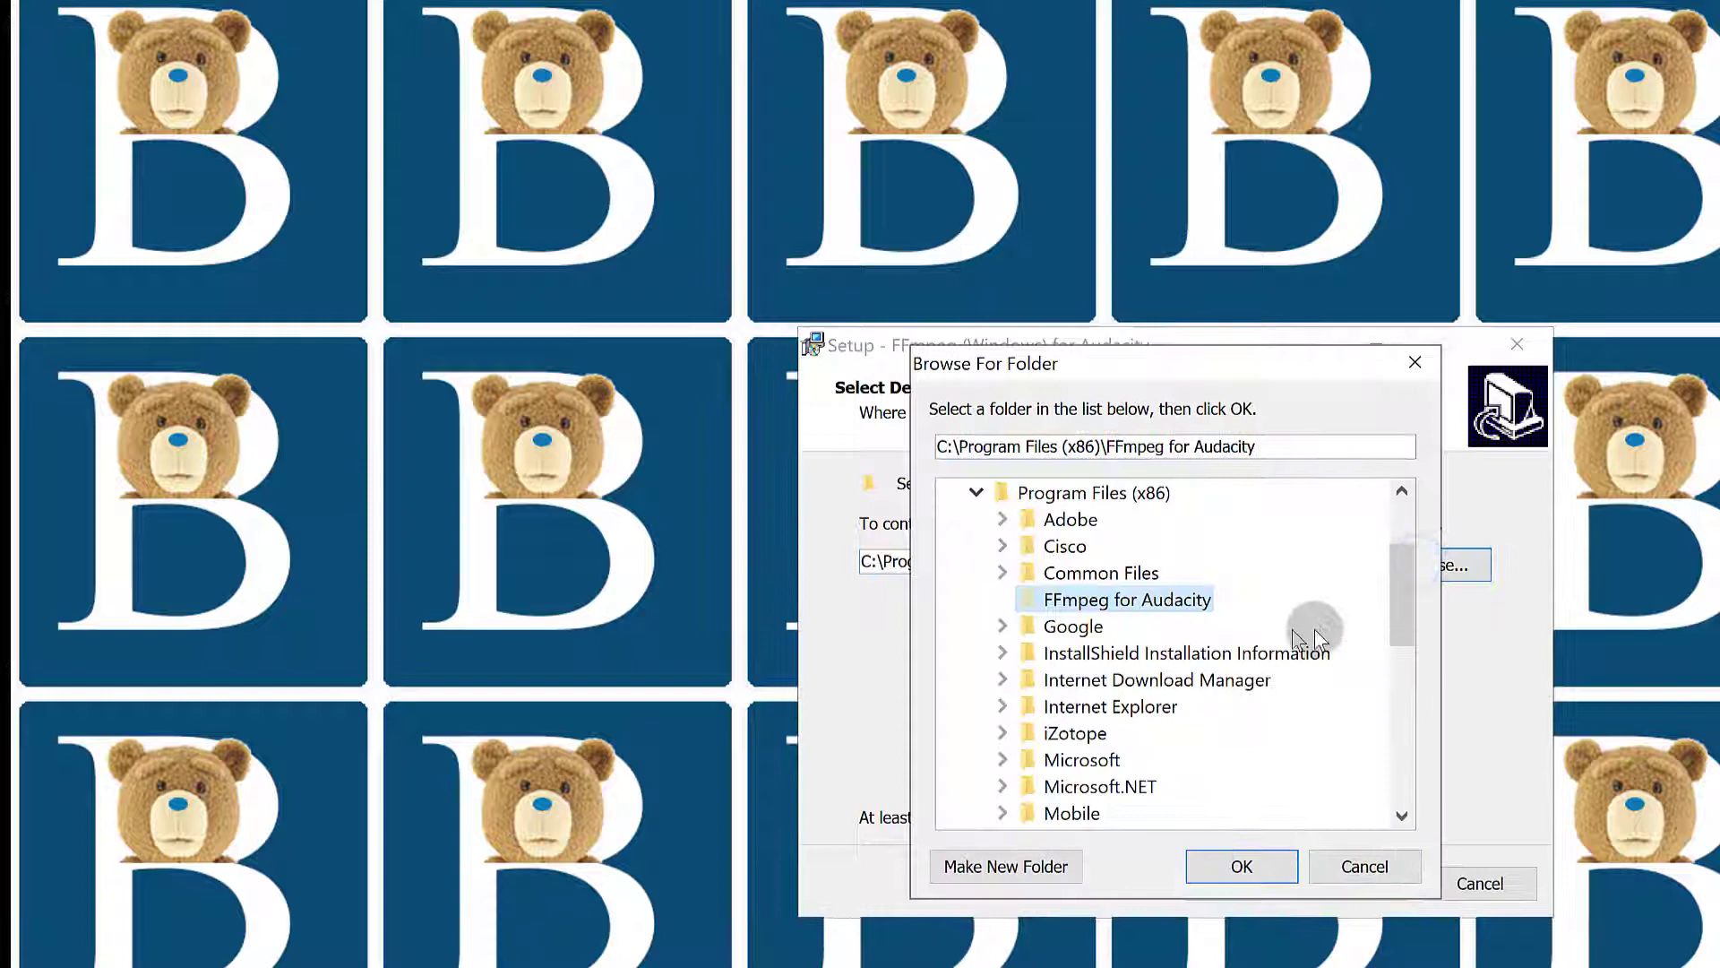
scroll(down, 3)
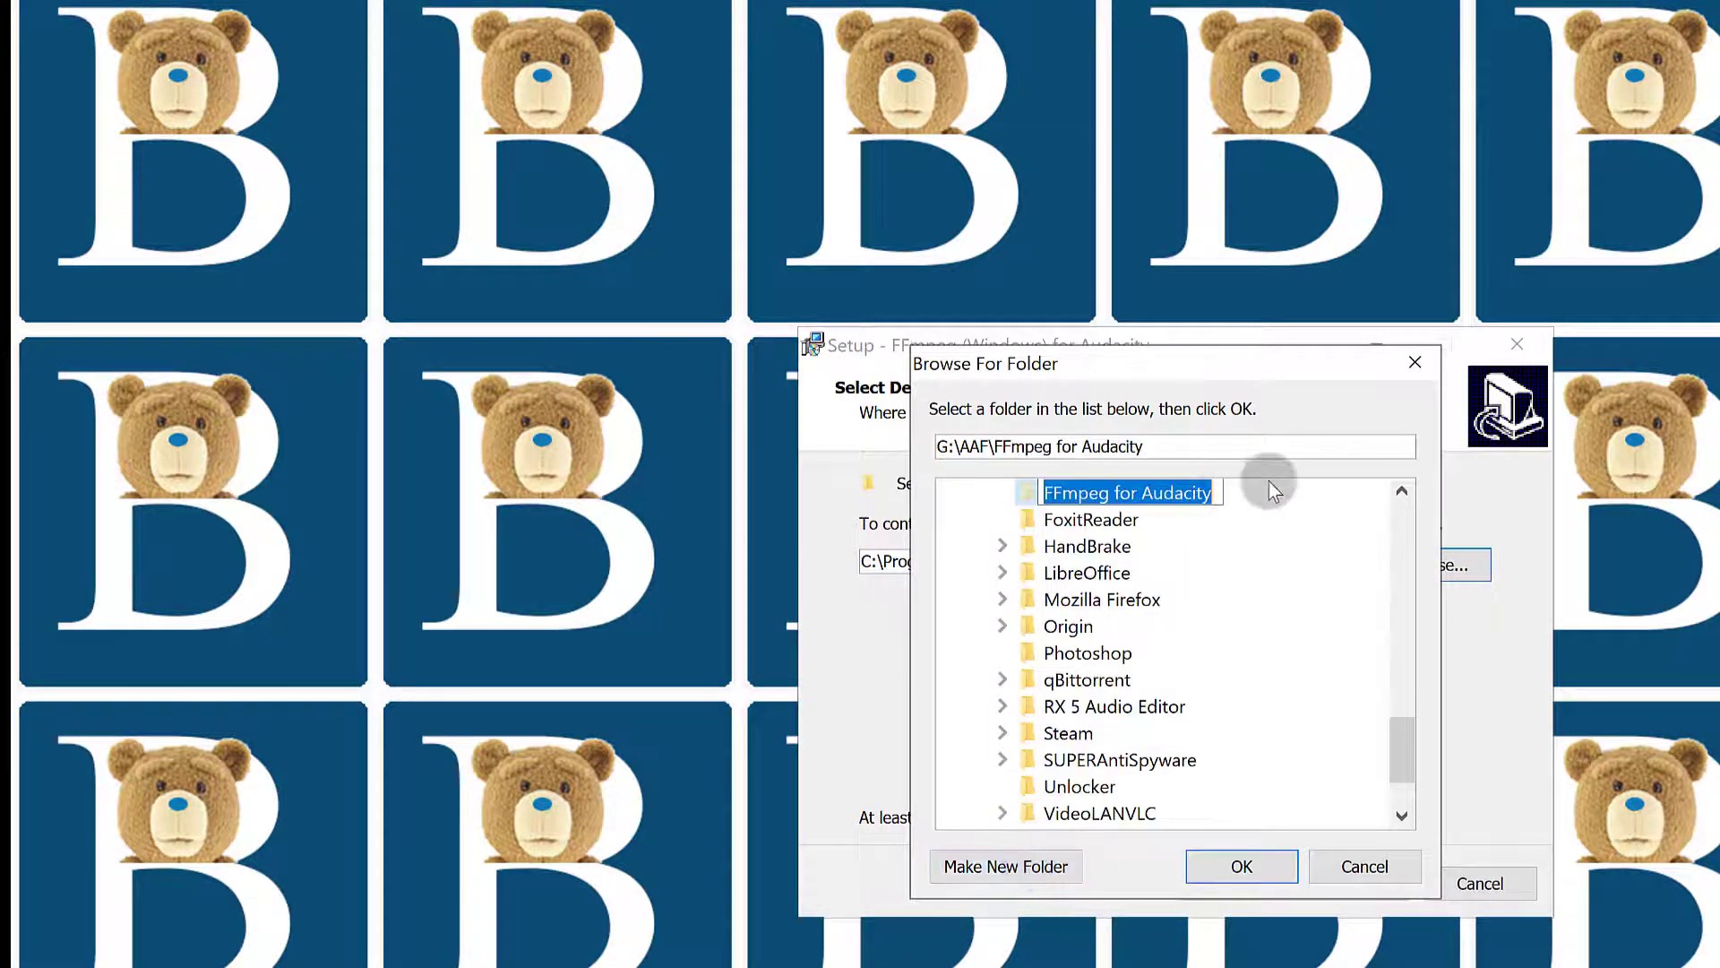
click(1240, 866)
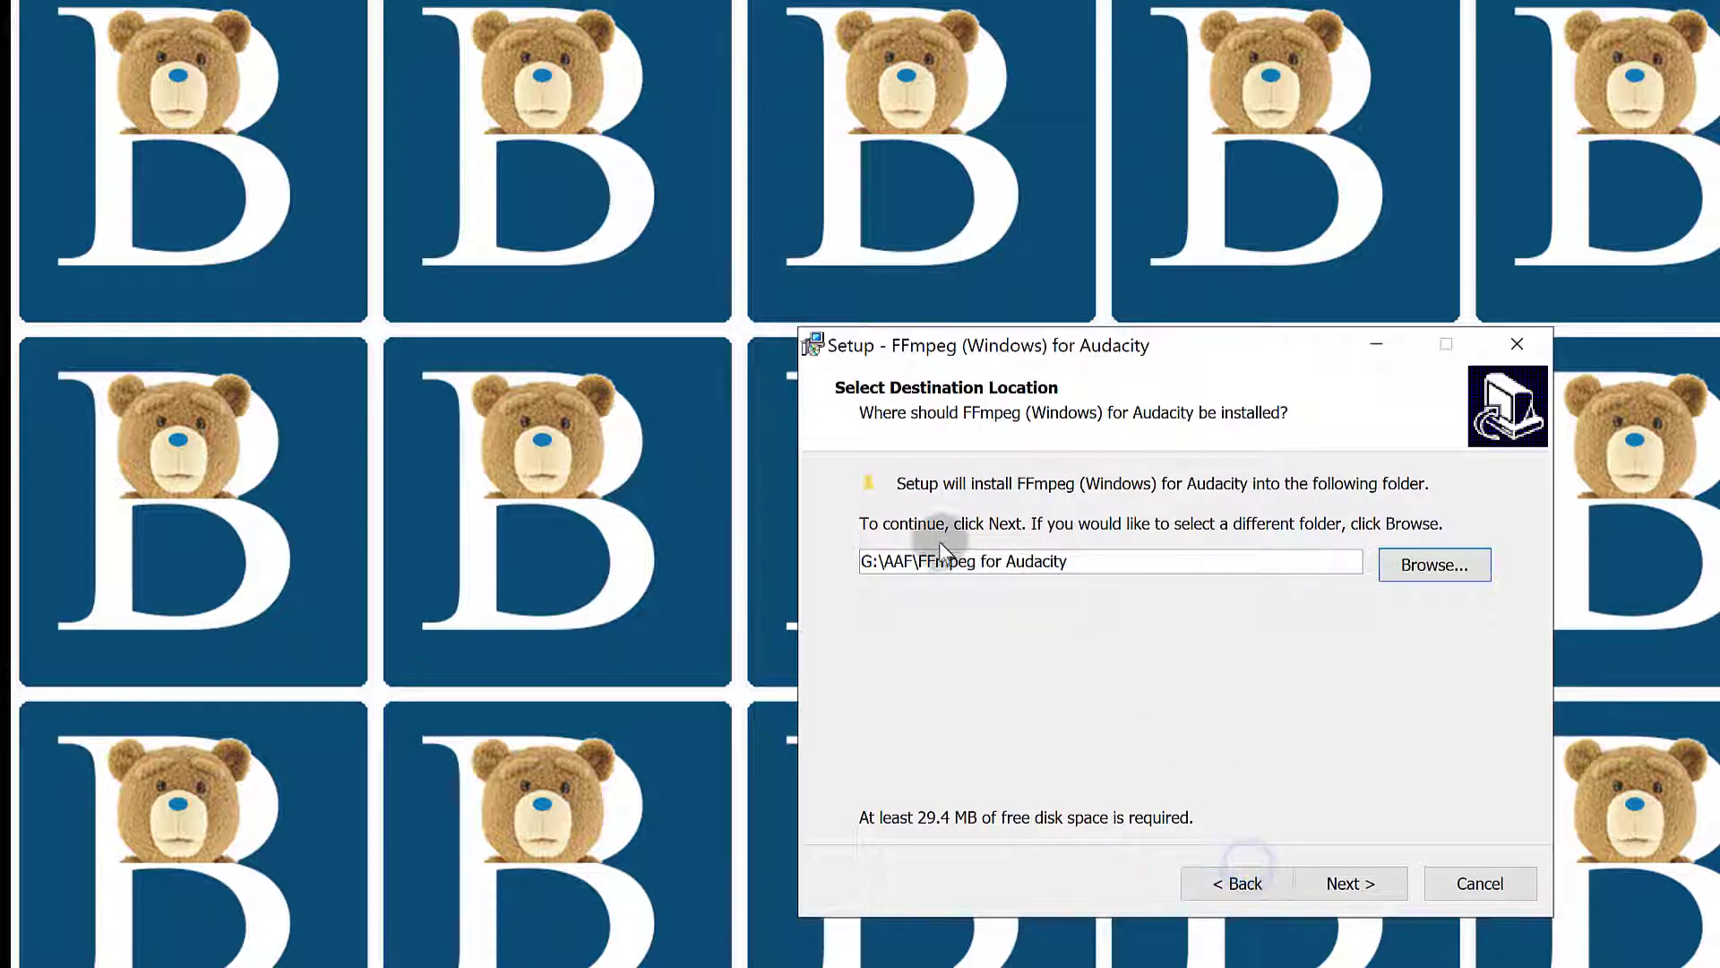
- Install FFmpeg for Audacity and close the finished setup wizard
click(1349, 884)
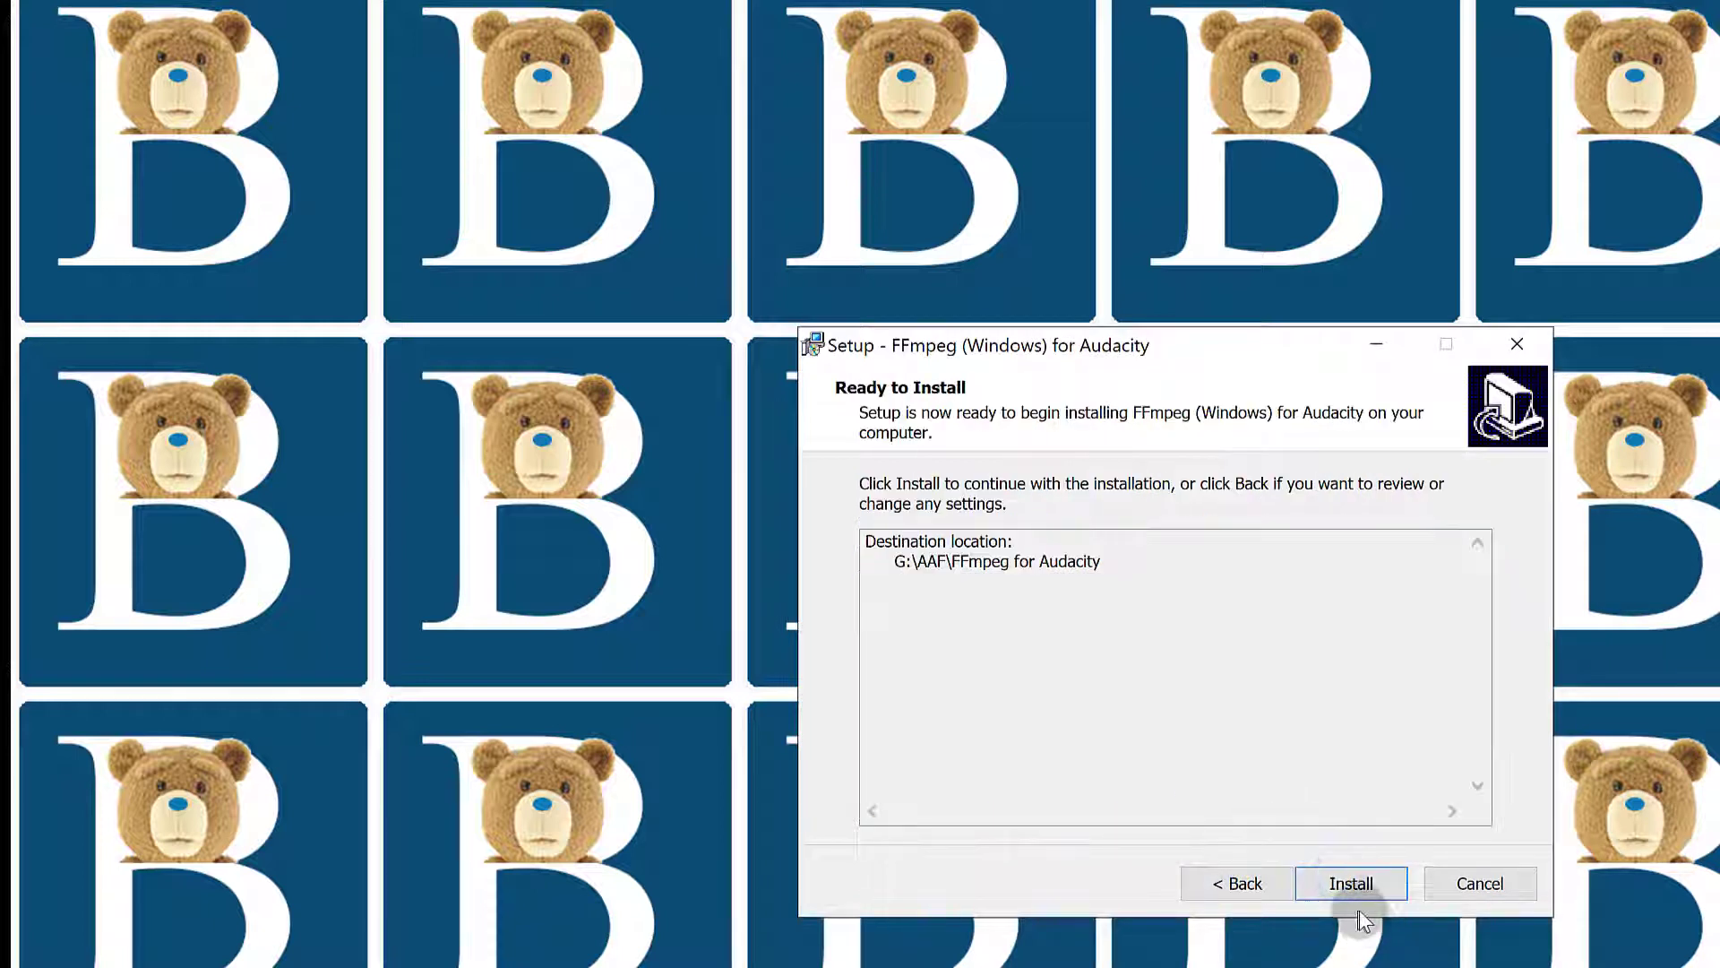
click(1352, 883)
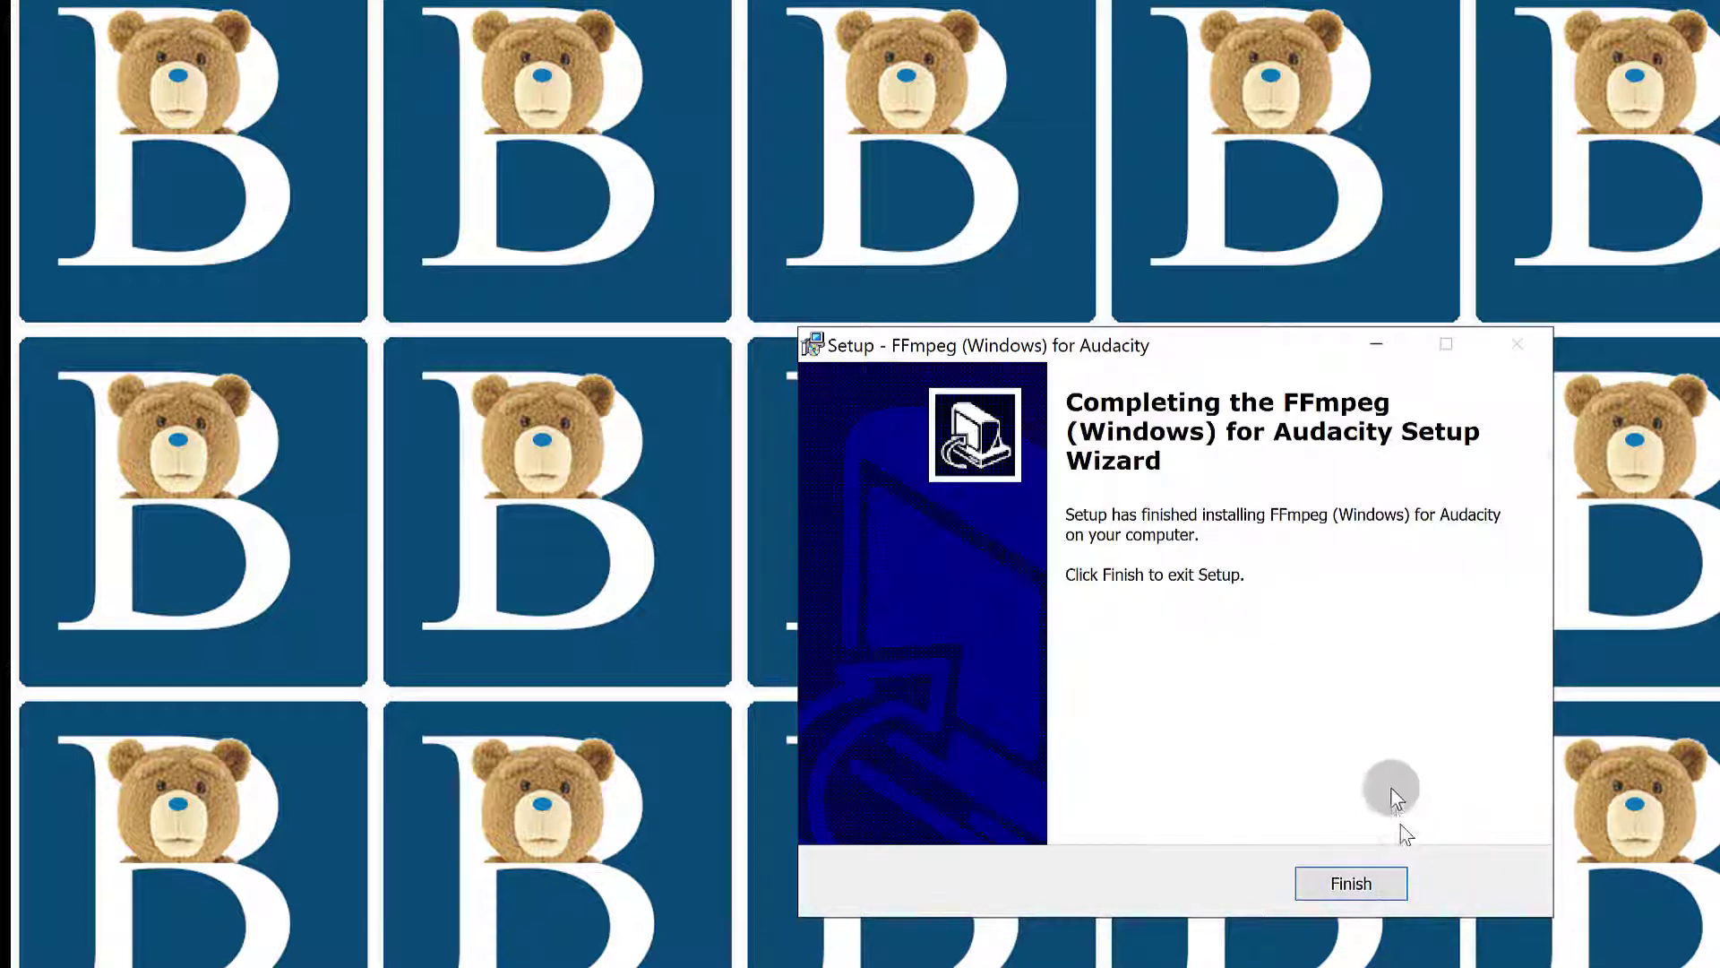
click(1351, 884)
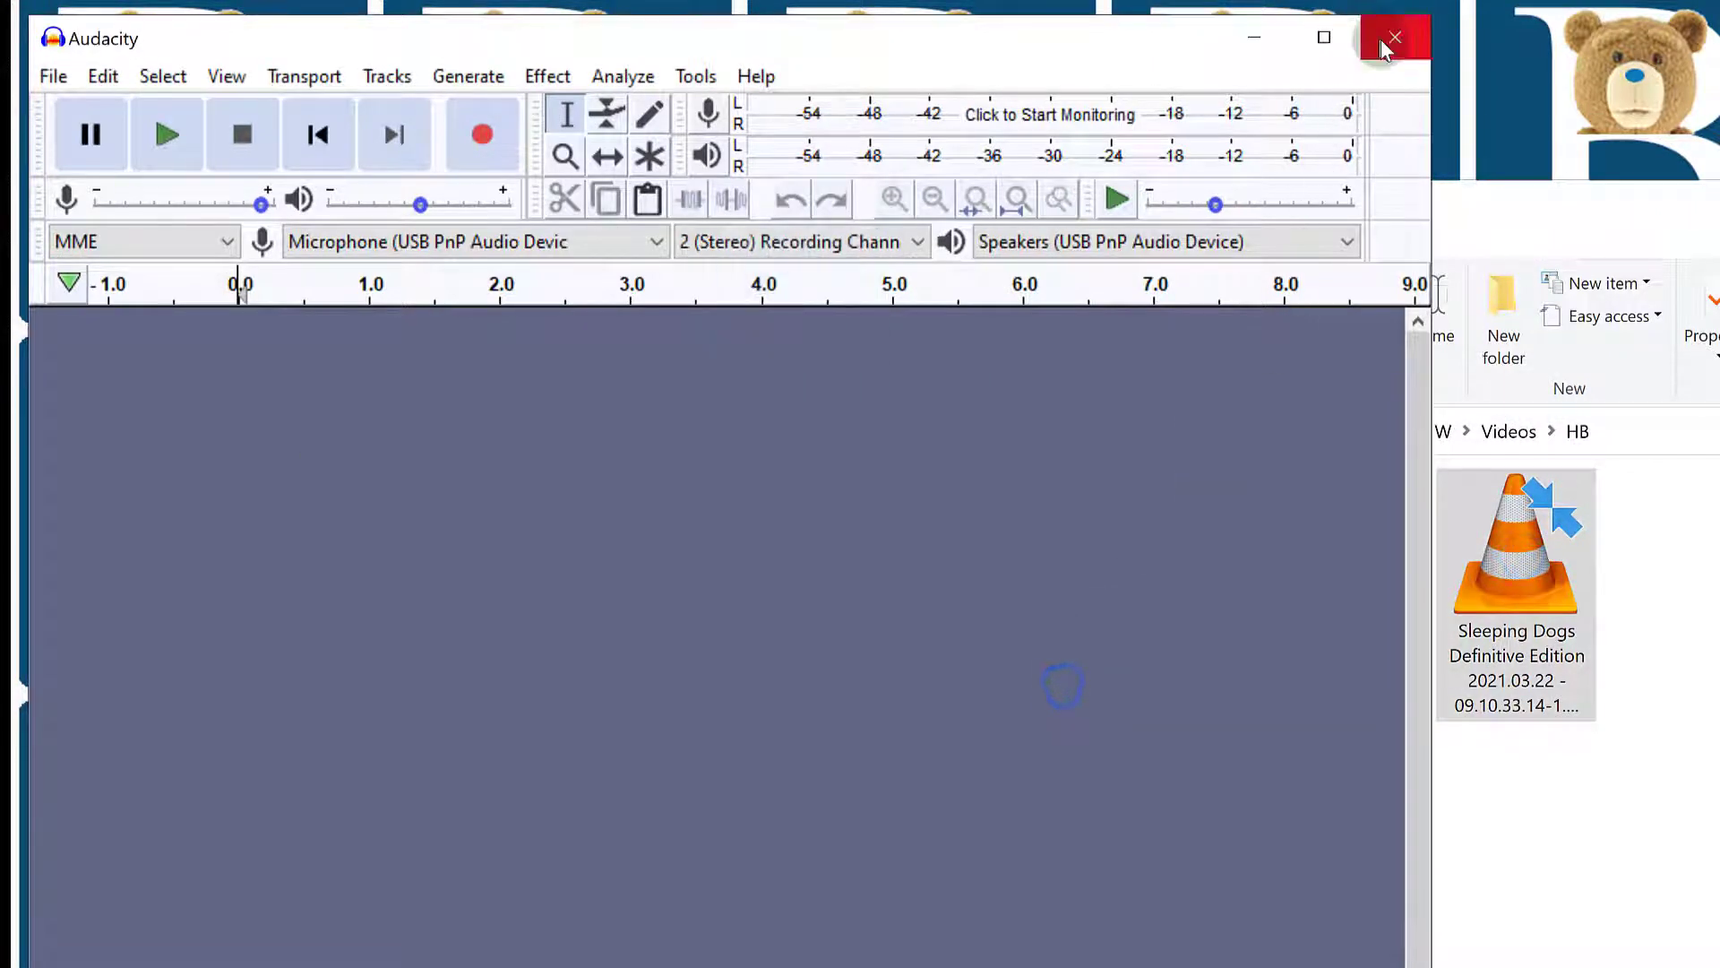
- With the MP4 imported as a stereo track, review the File > Export format options
click(1394, 38)
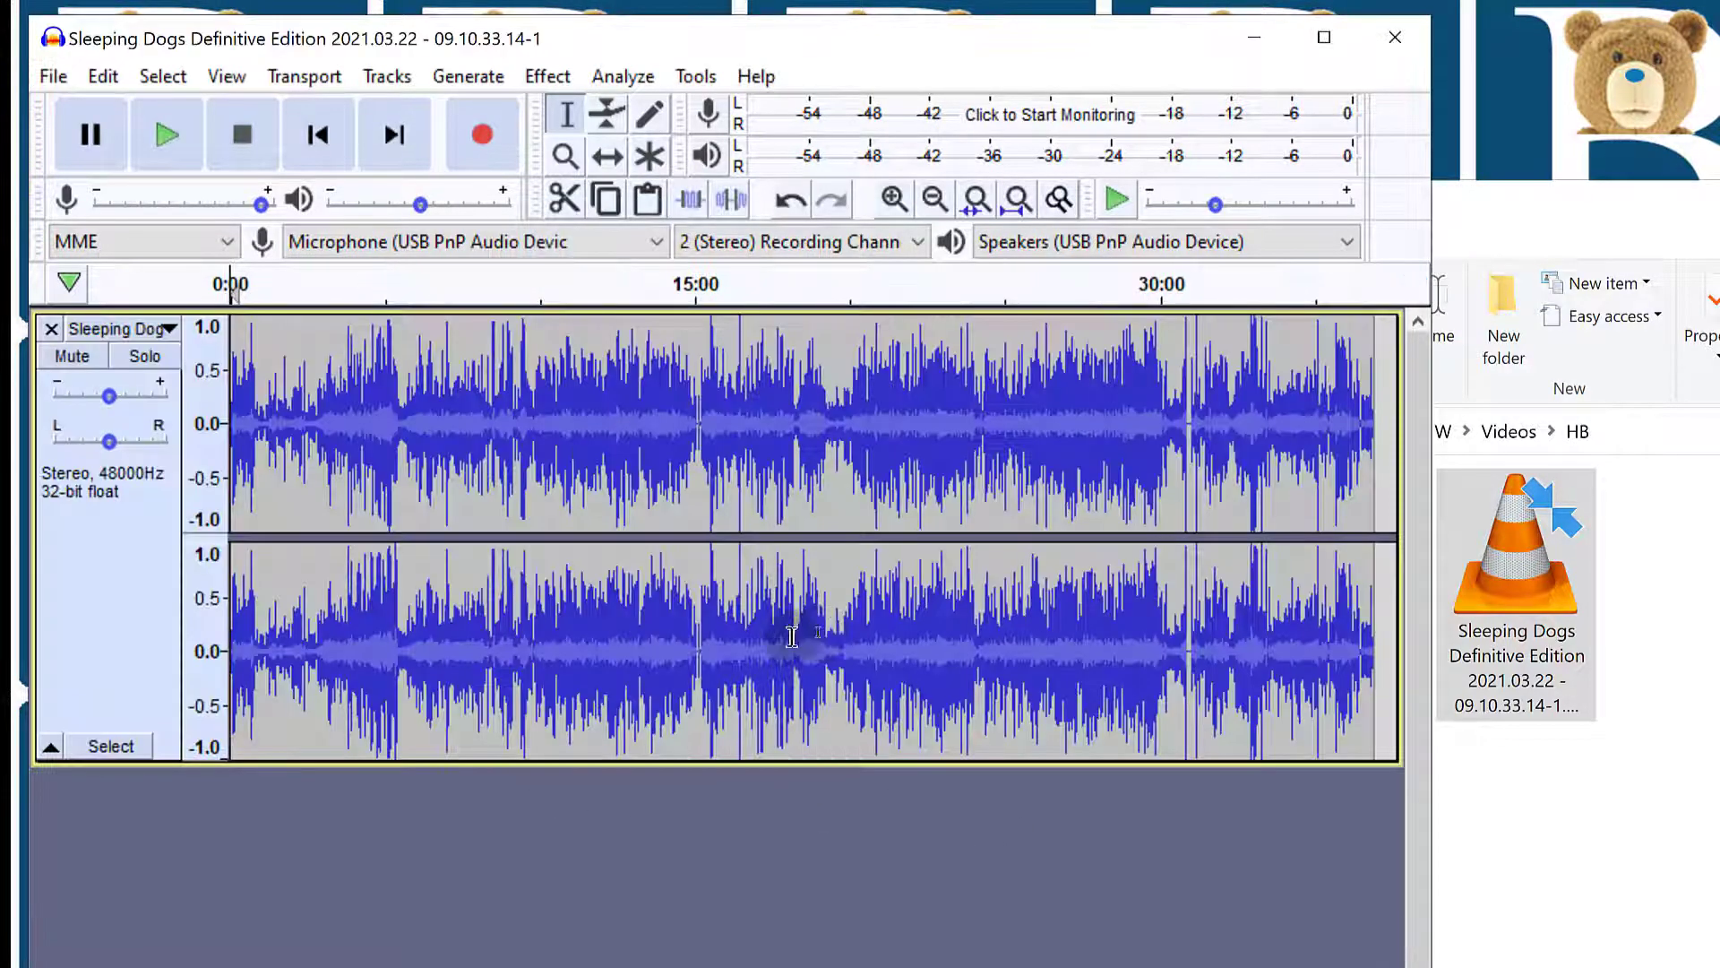
click(52, 75)
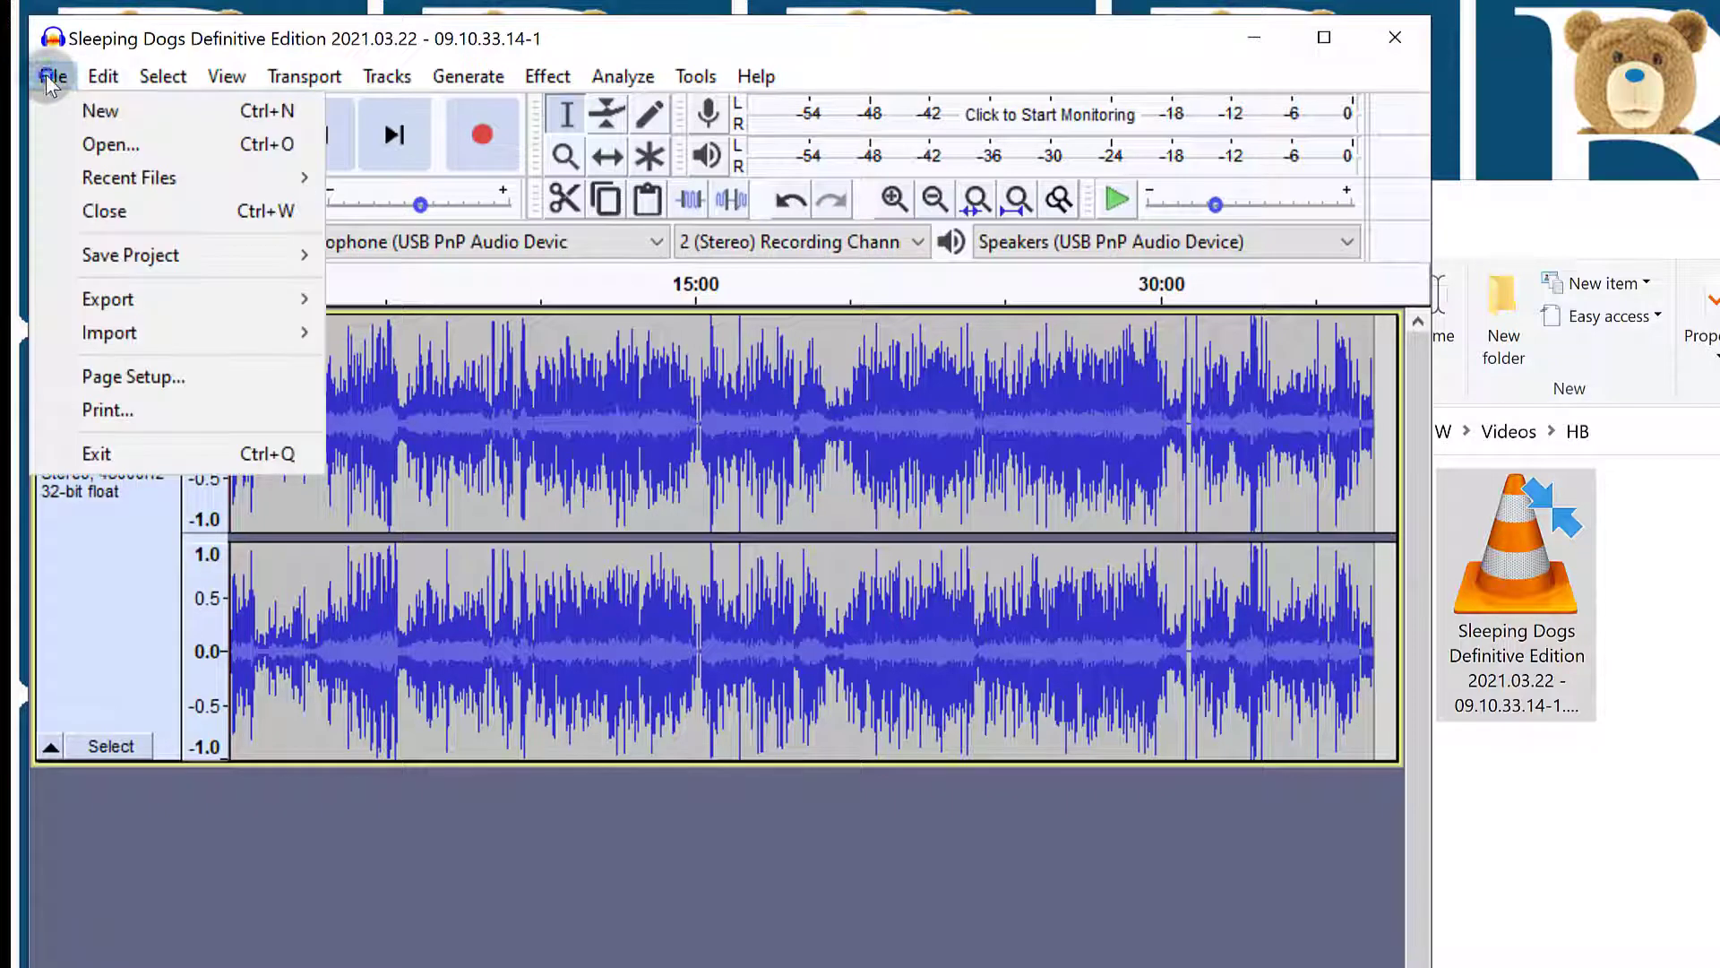
click(108, 300)
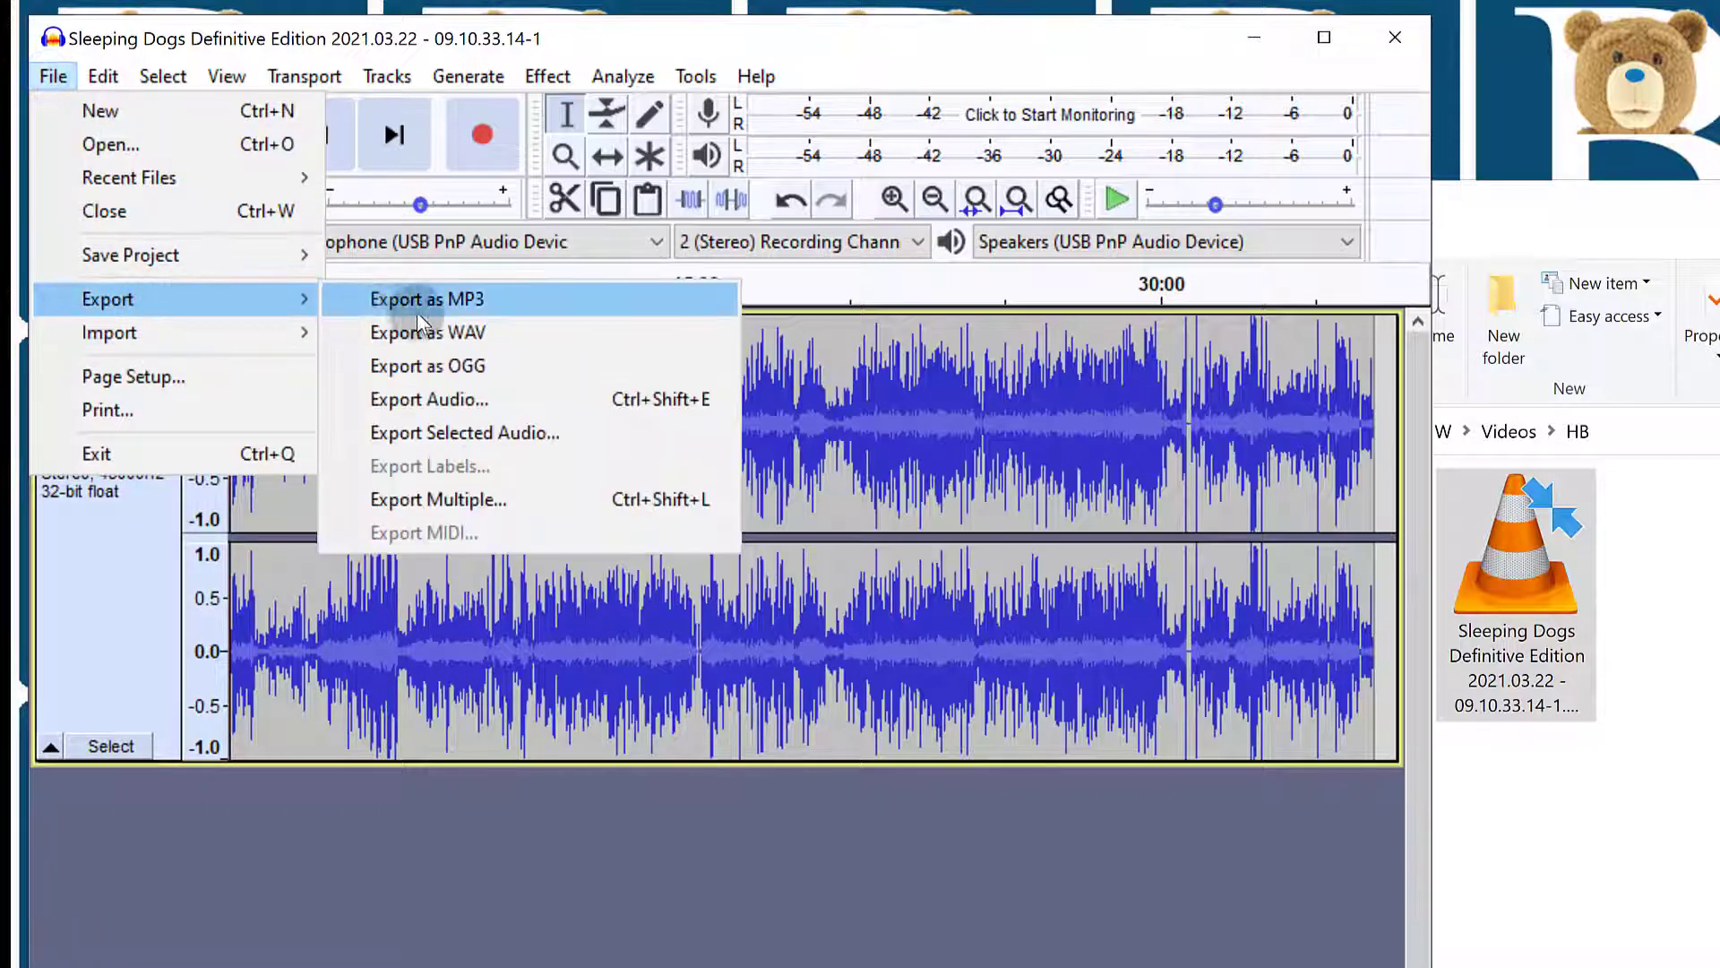
mouse_move(418, 488)
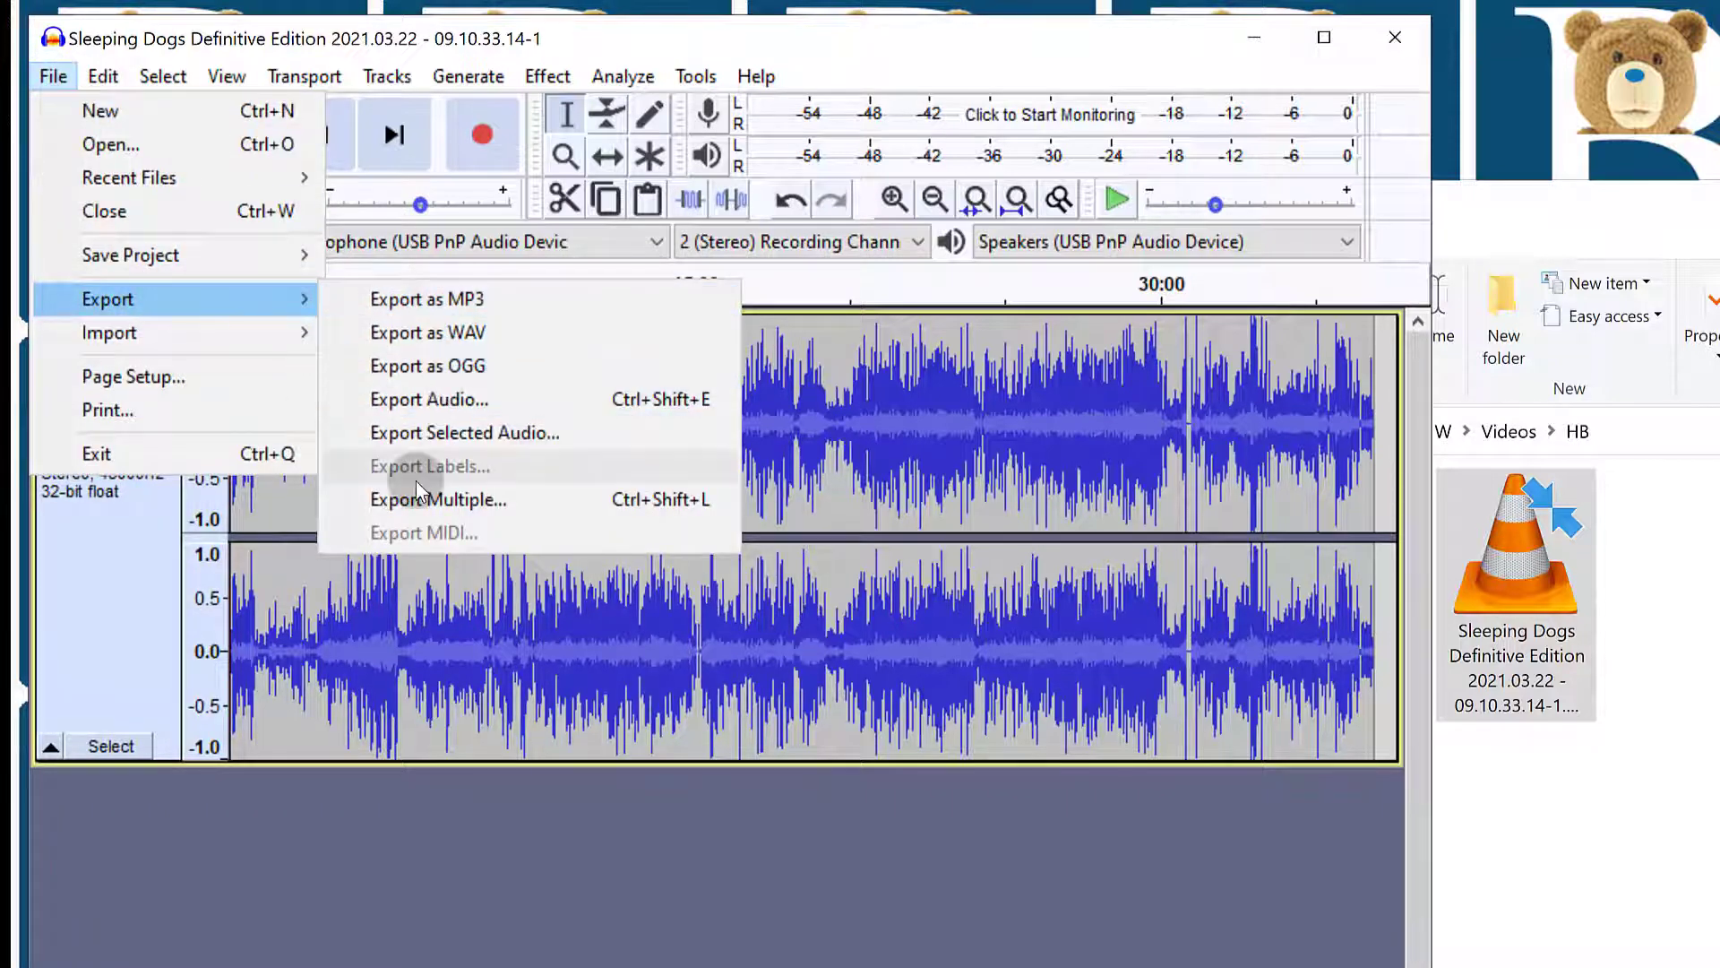
mouse_move(677, 888)
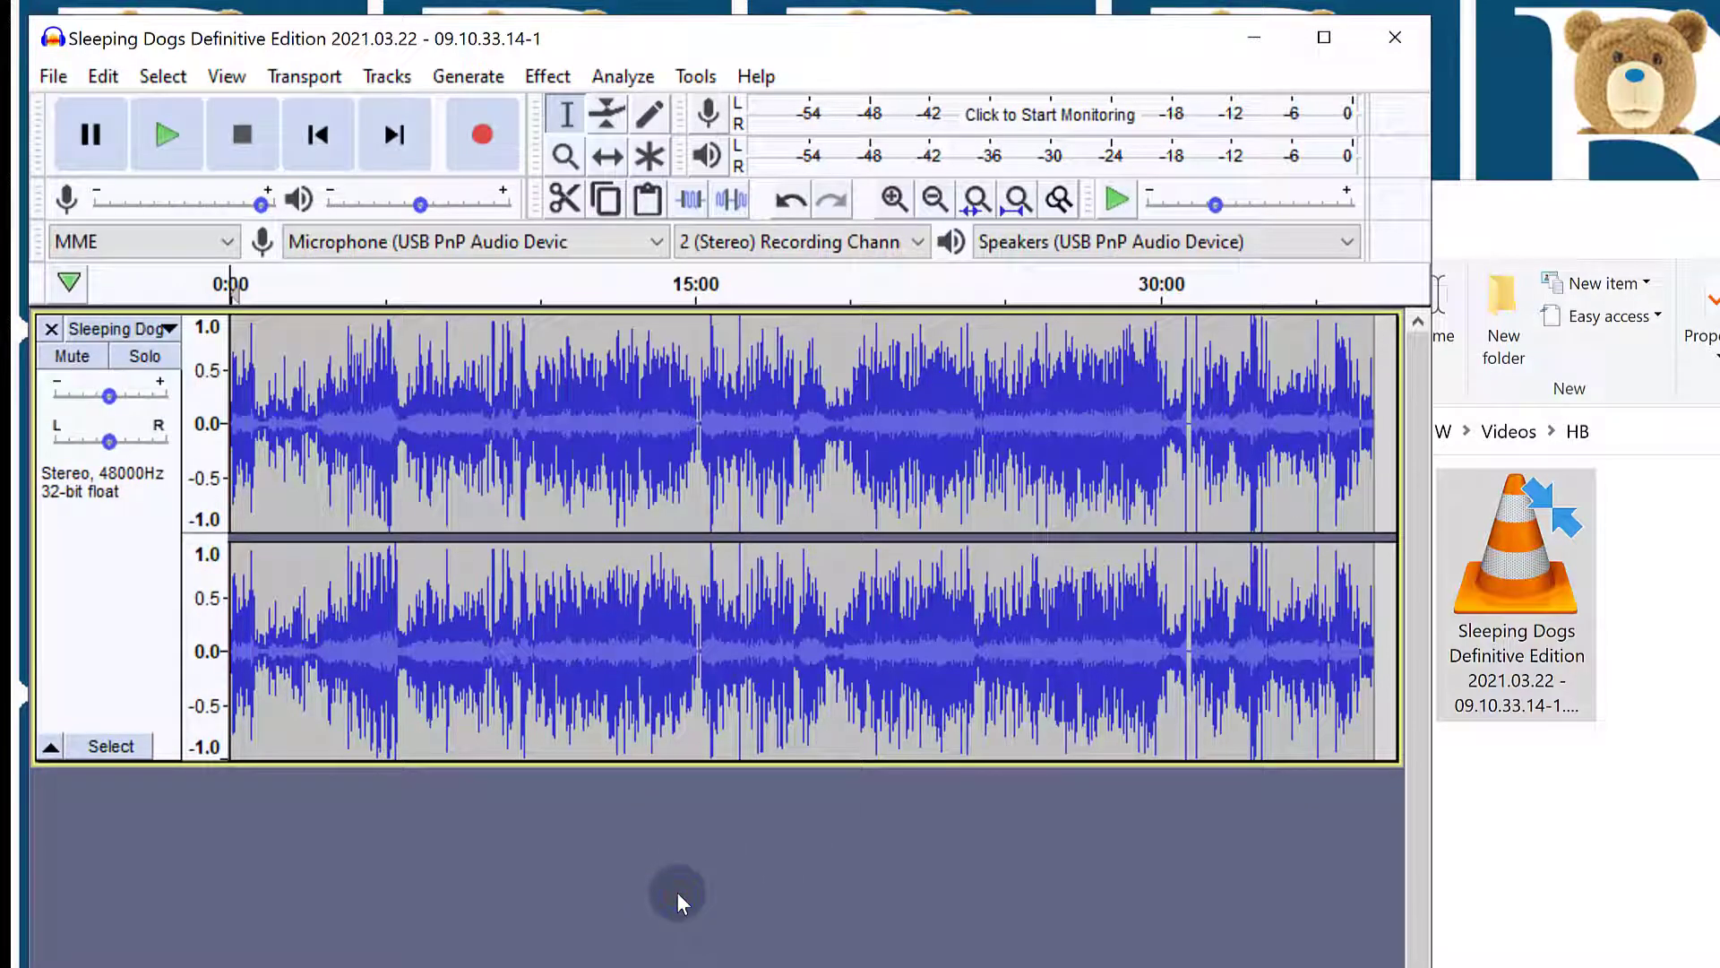
mouse_move(890, 912)
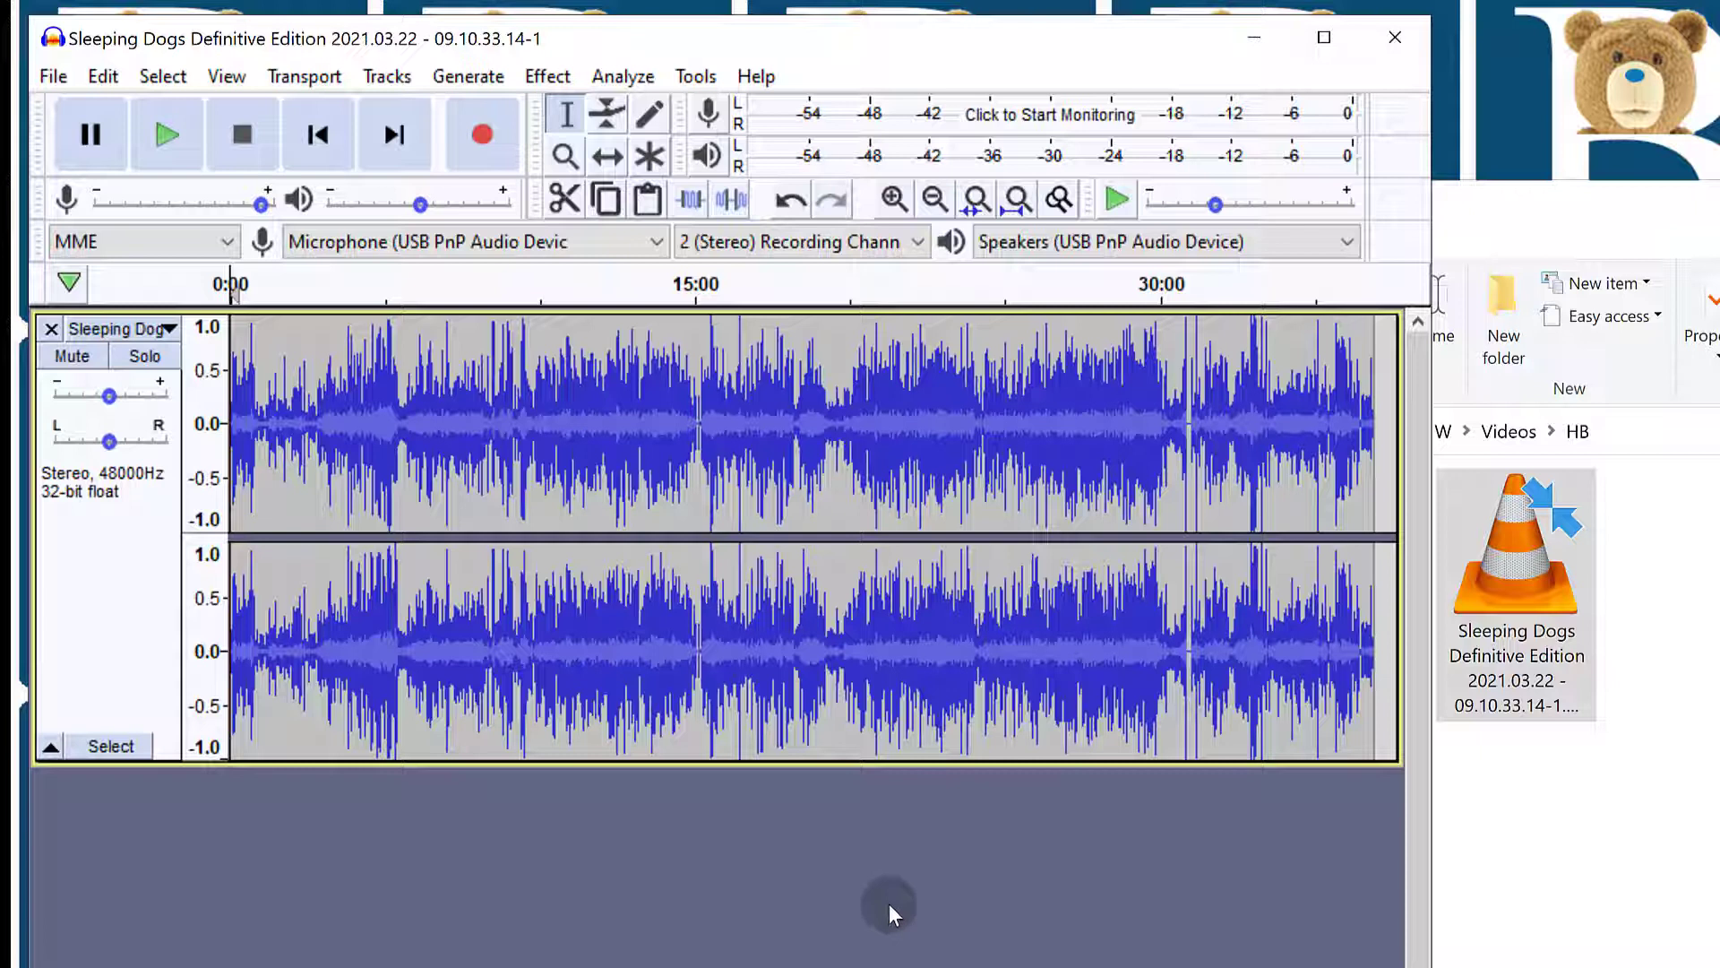
mouse_move(1154, 828)
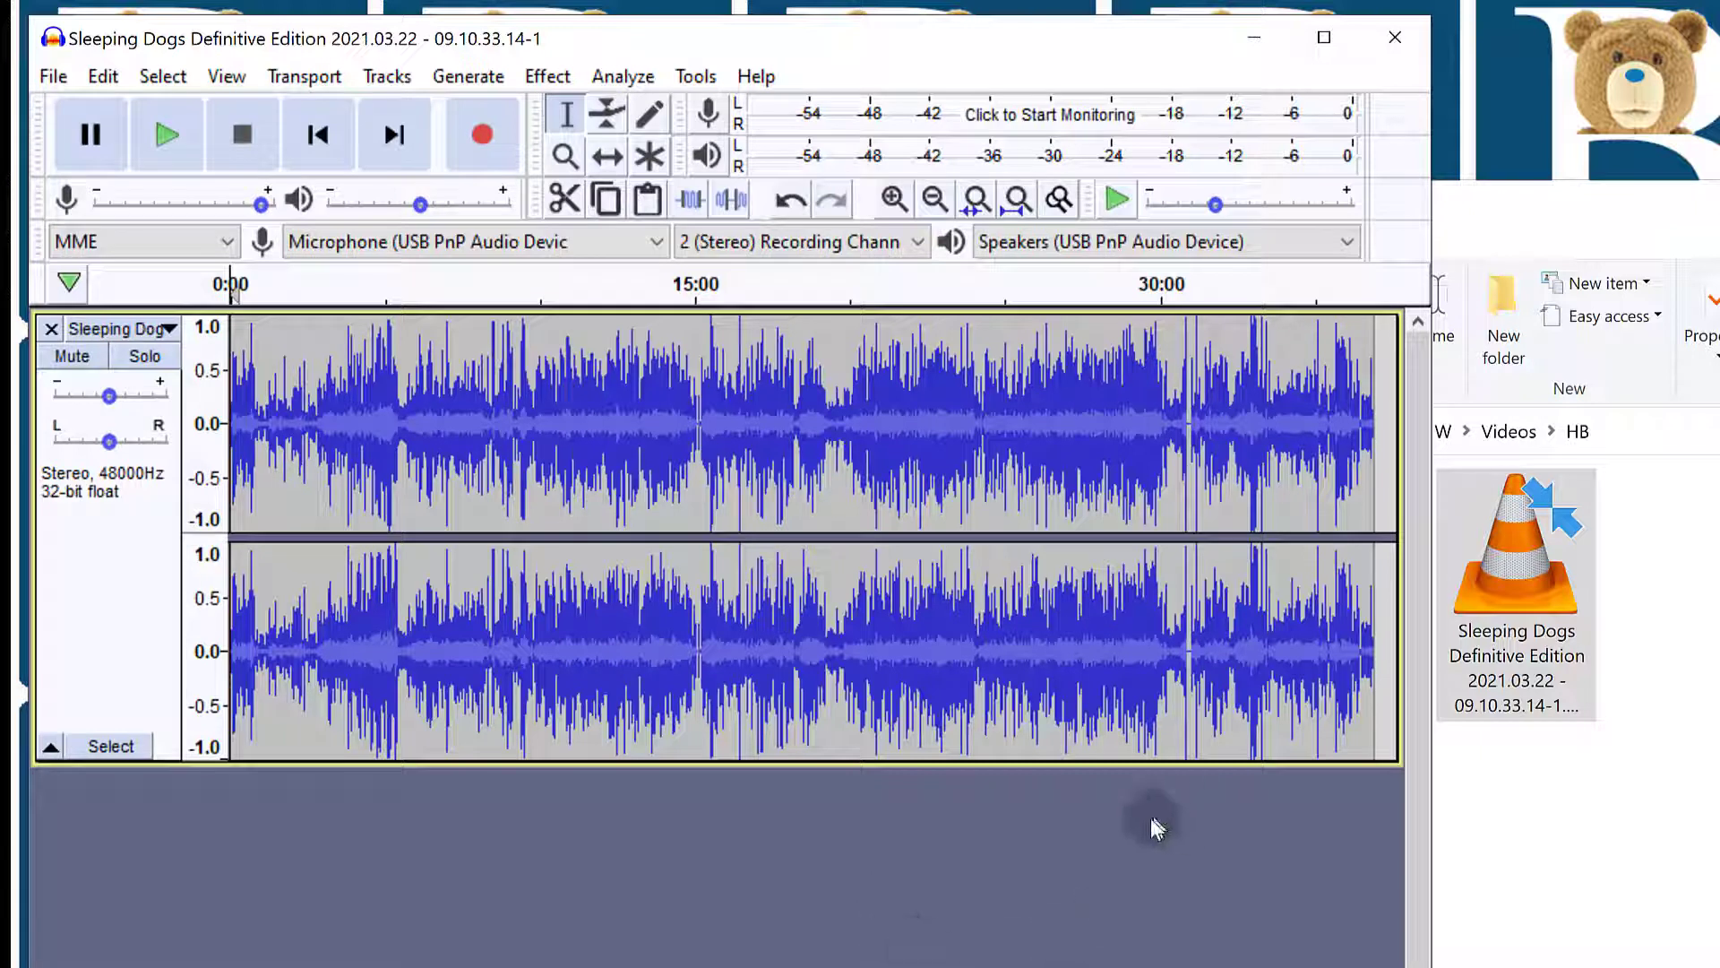
mouse_move(1149, 829)
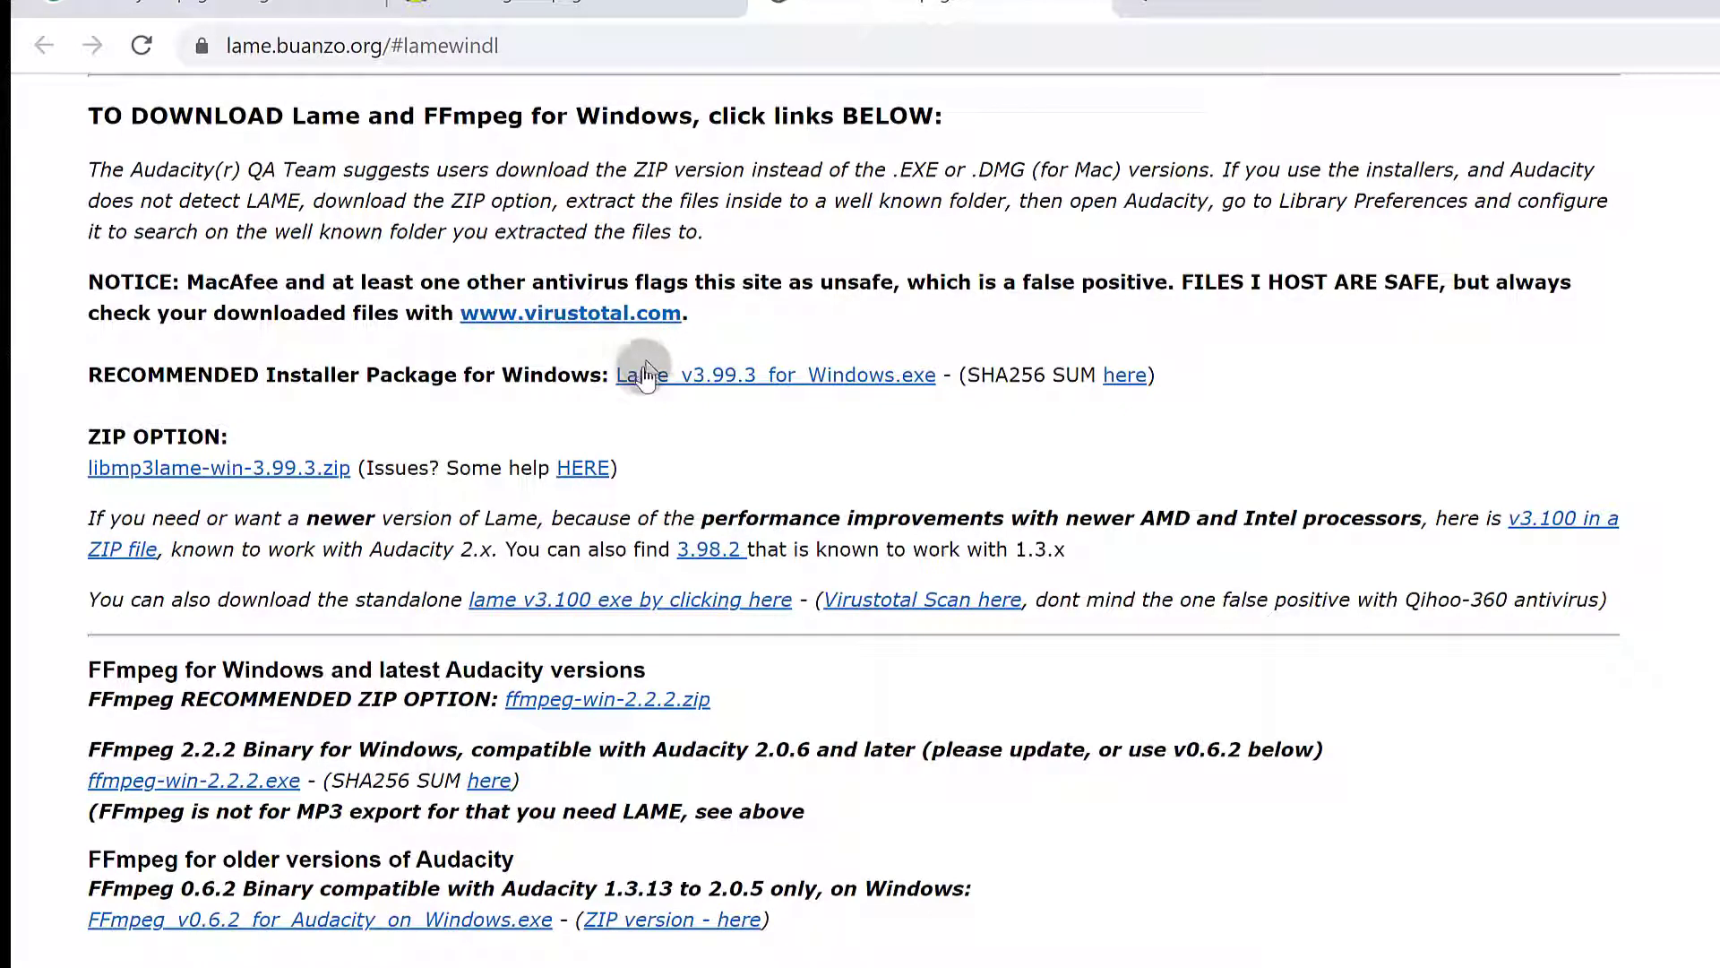
mouse_move(715, 412)
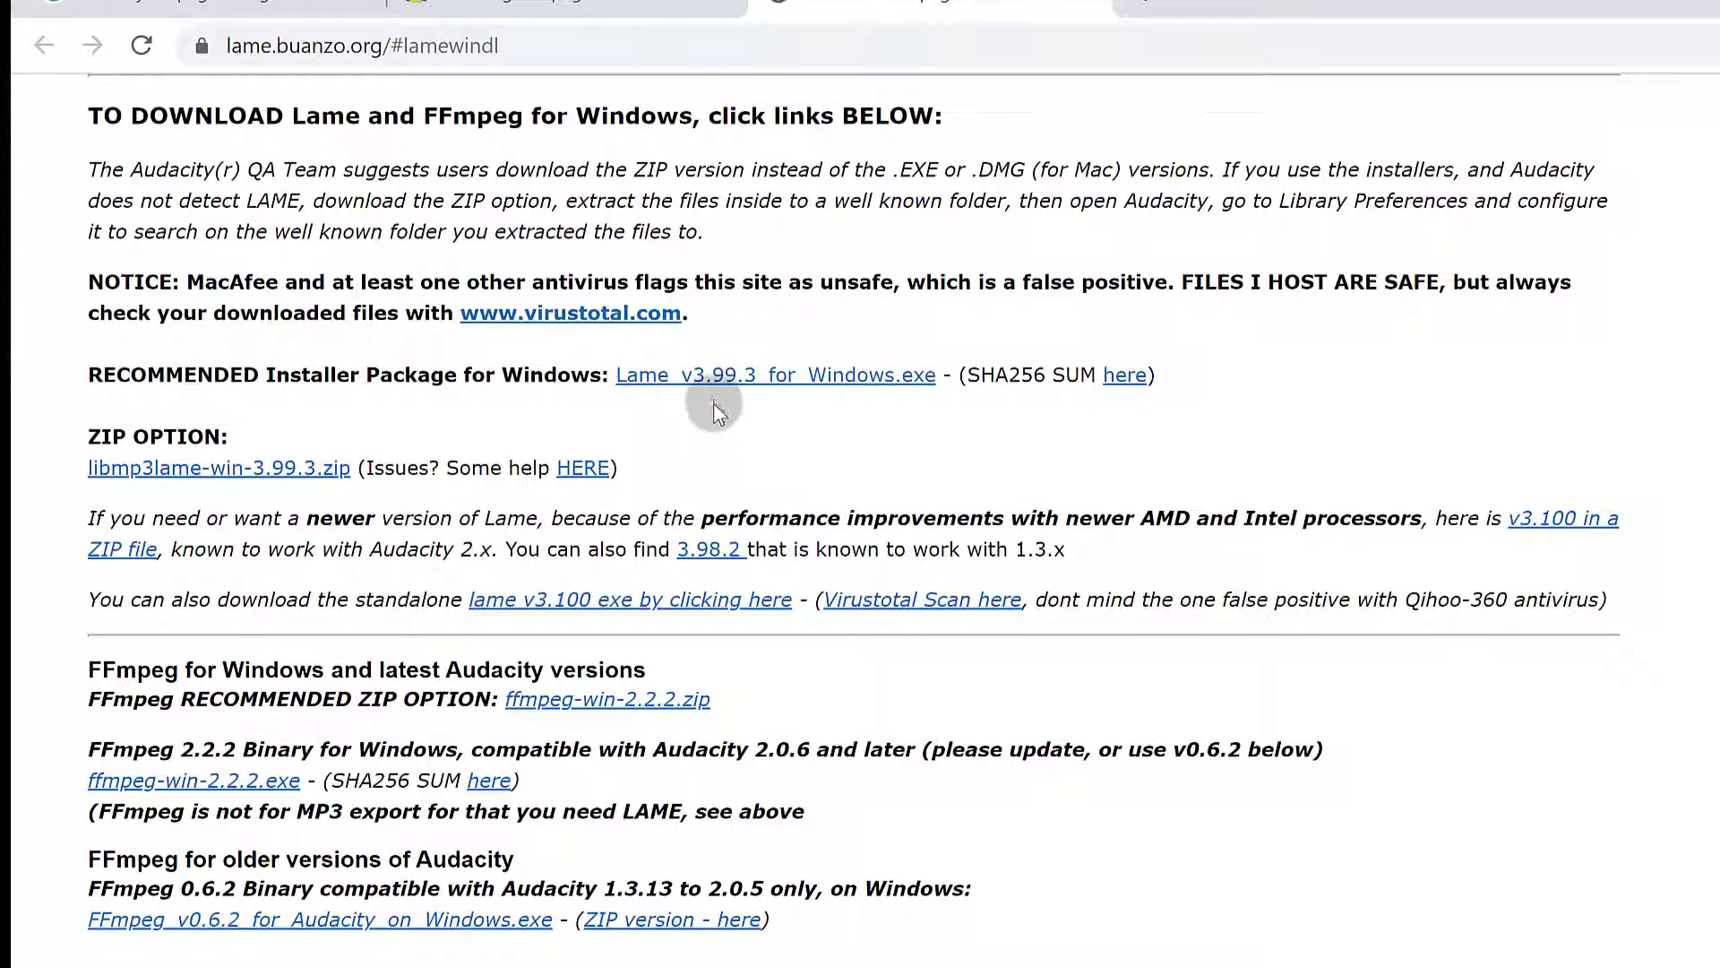
mouse_move(652, 394)
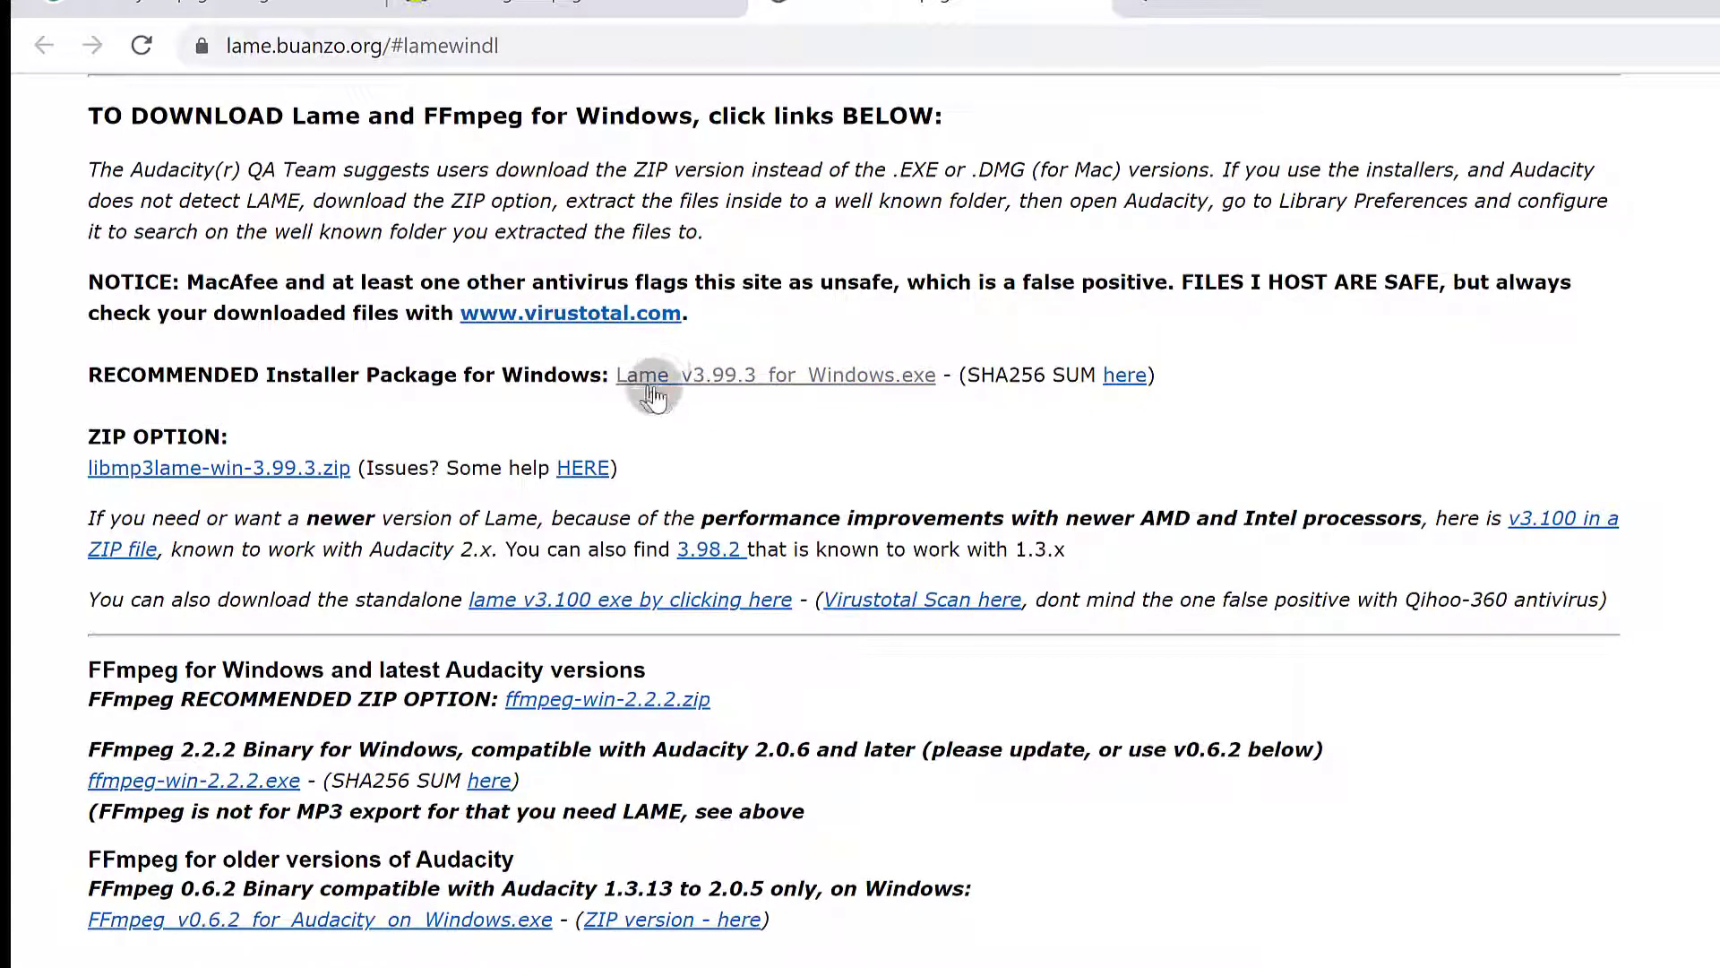
- Scroll the lame.buanzo.org page down to the macOS LAME and FFmpeg download listings
scroll(down, 3)
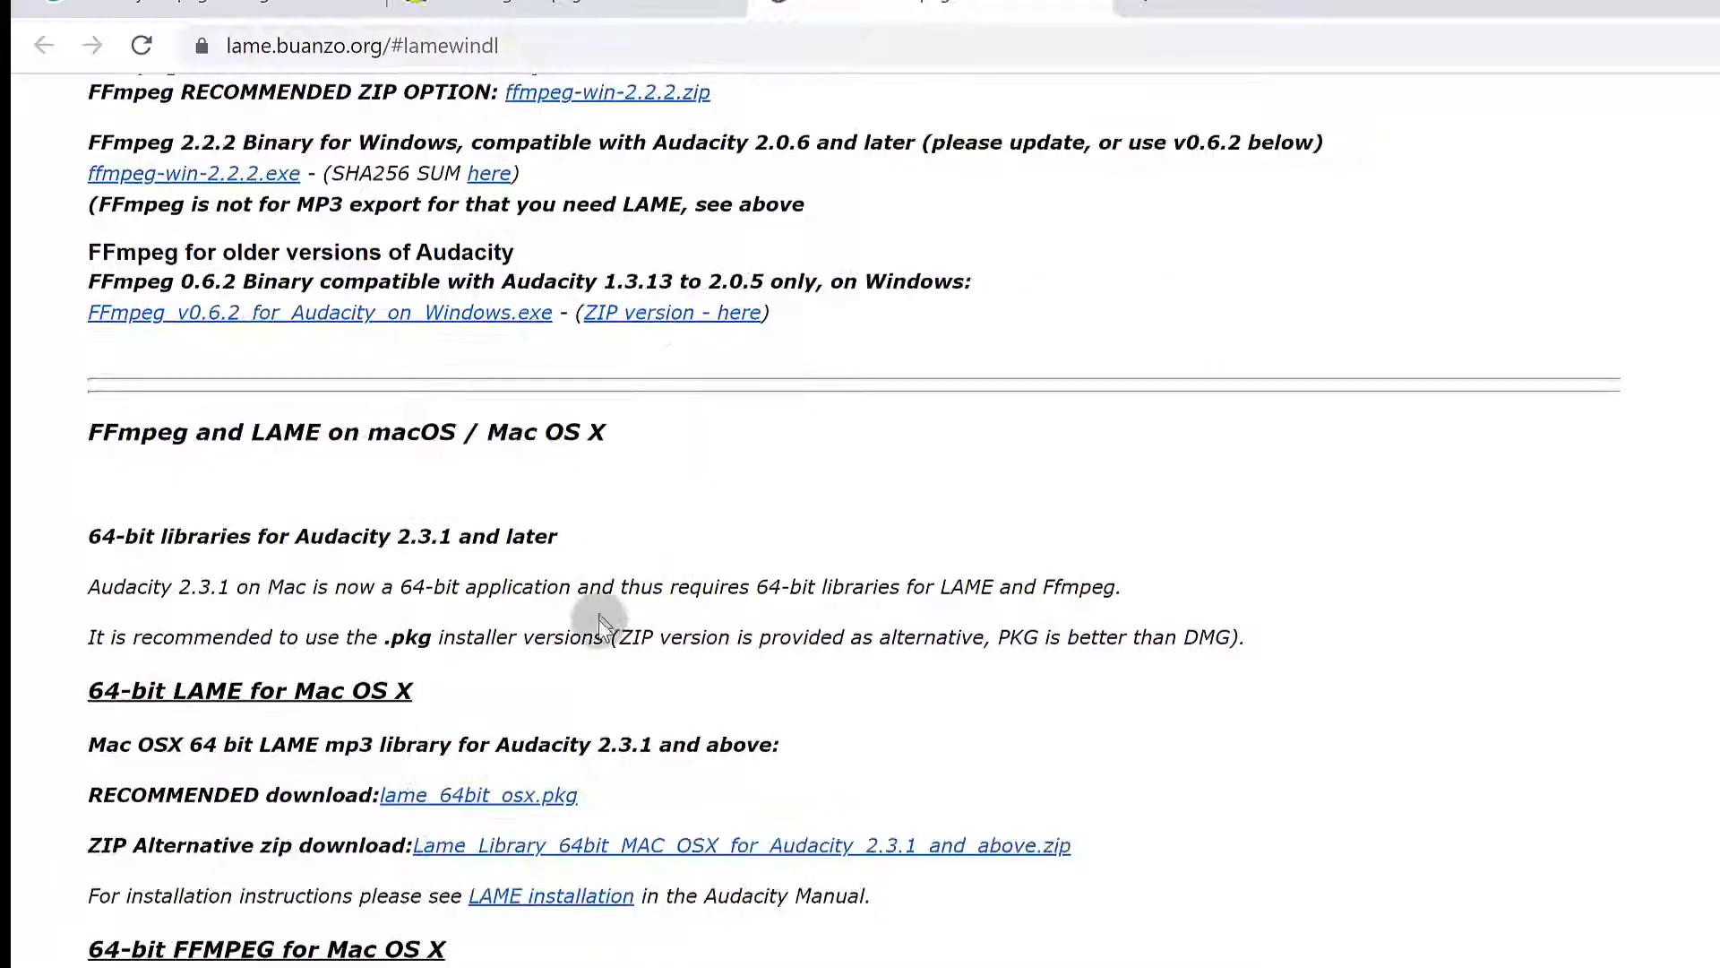
scroll(down, 3)
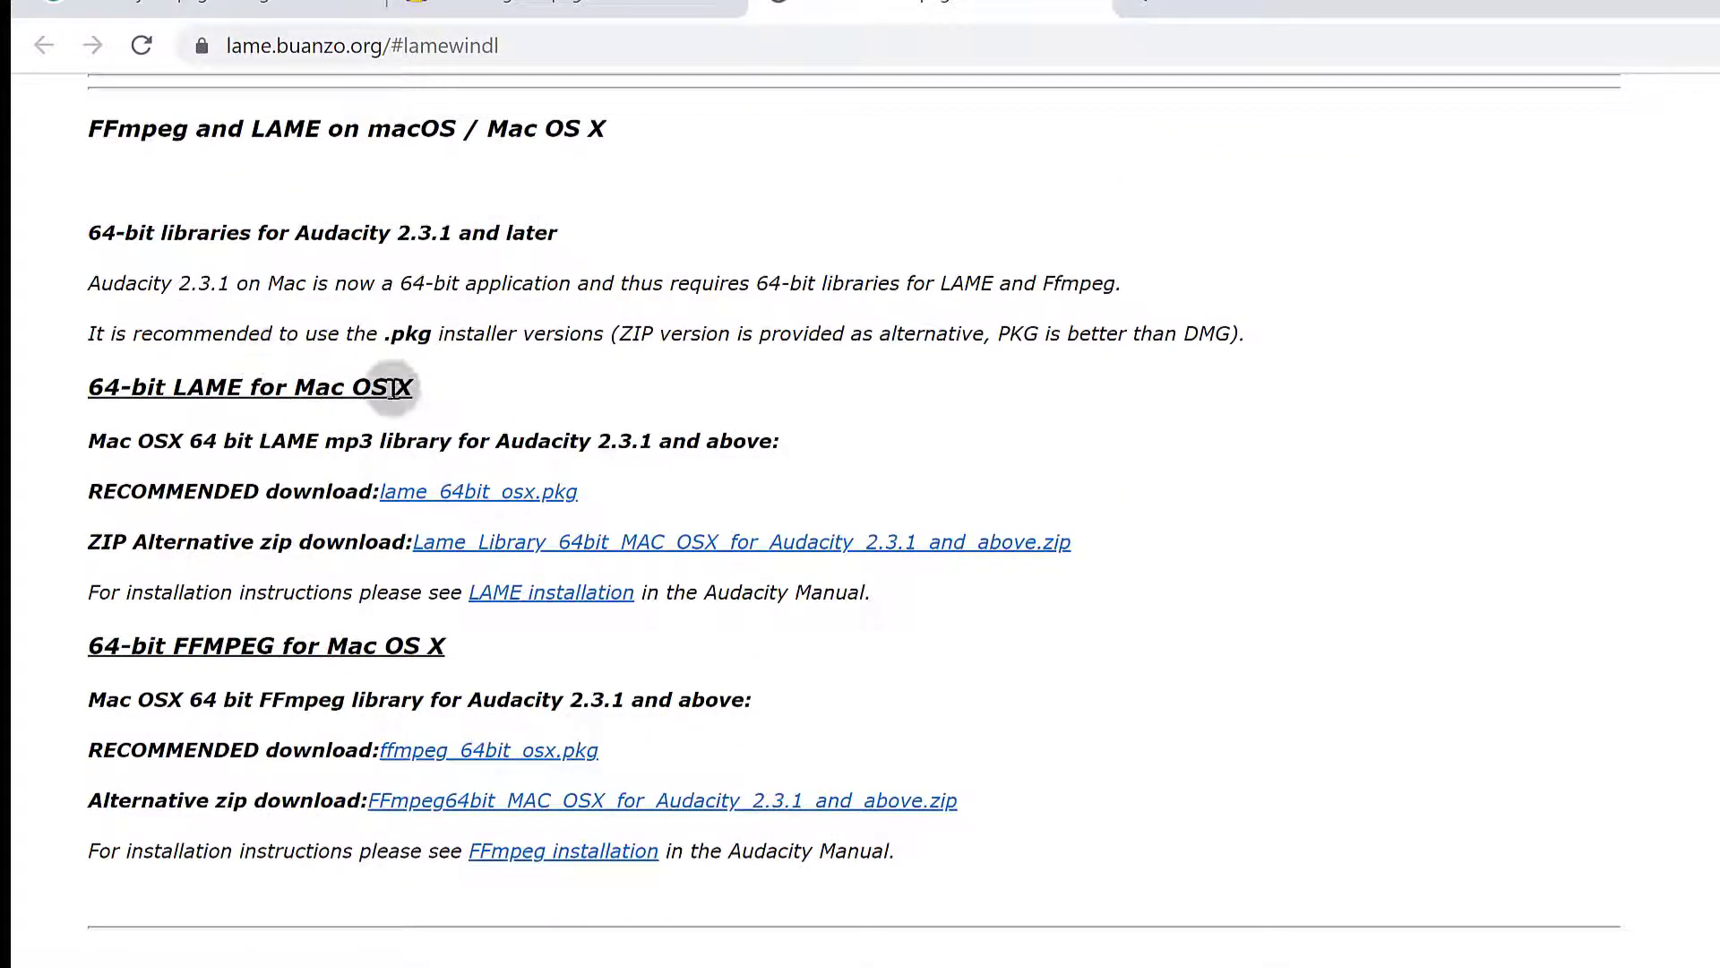
scroll(down, 3)
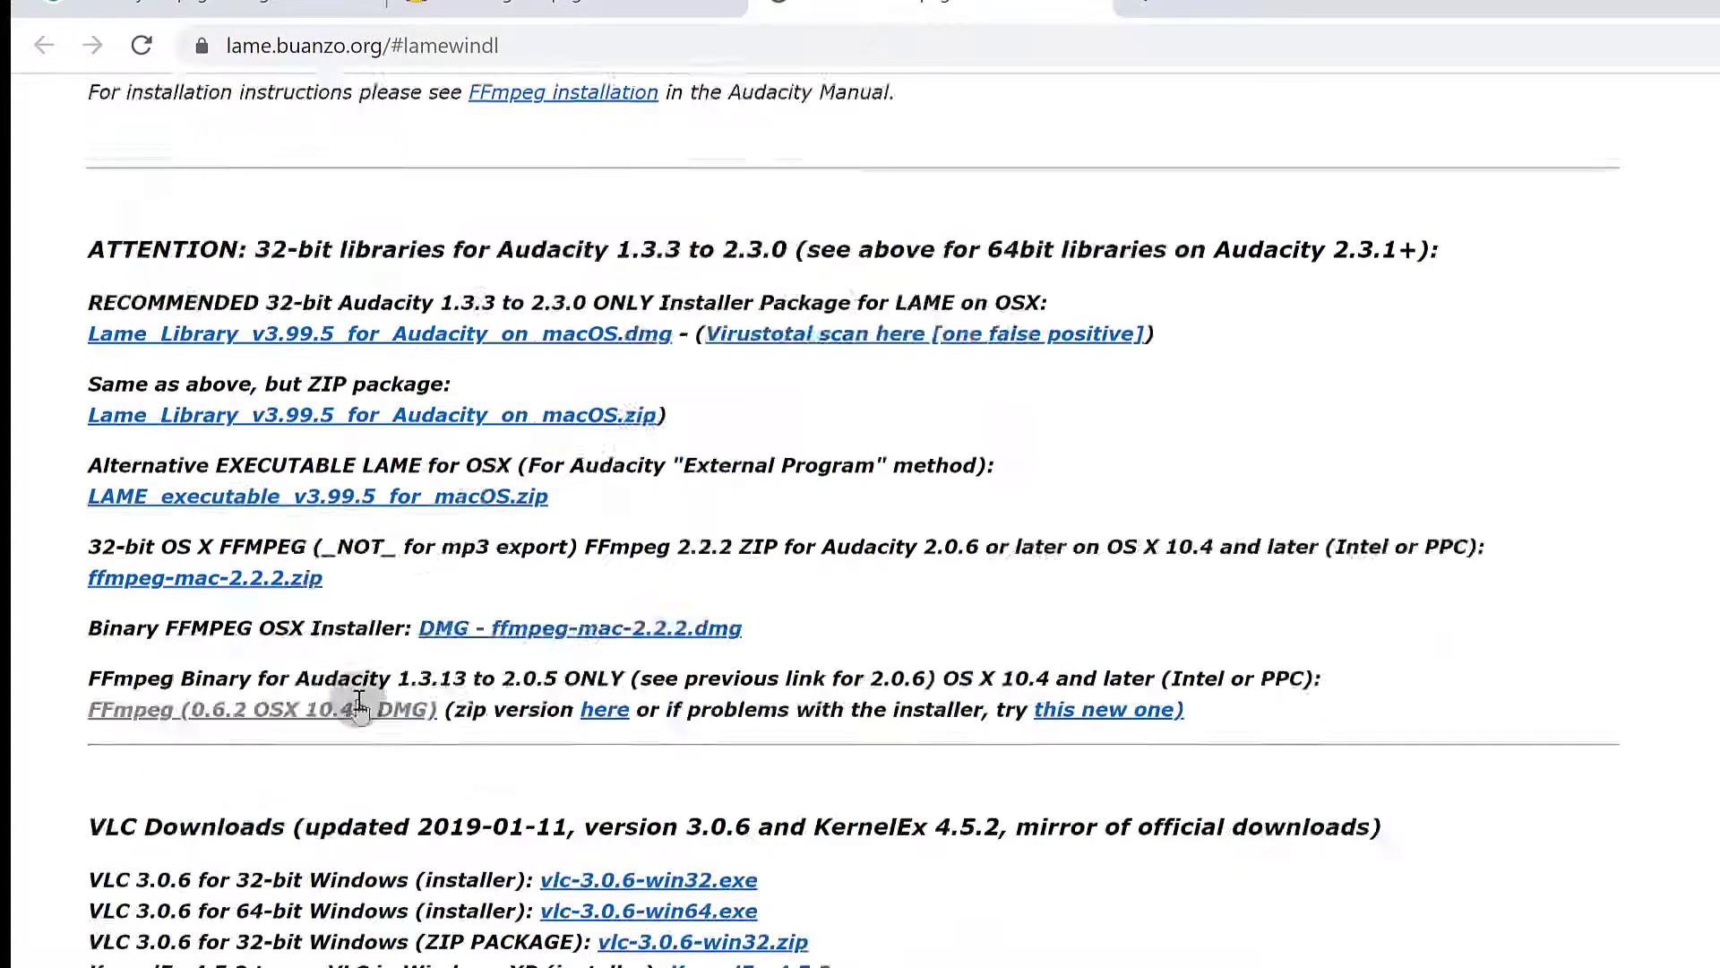
scroll(up, 3)
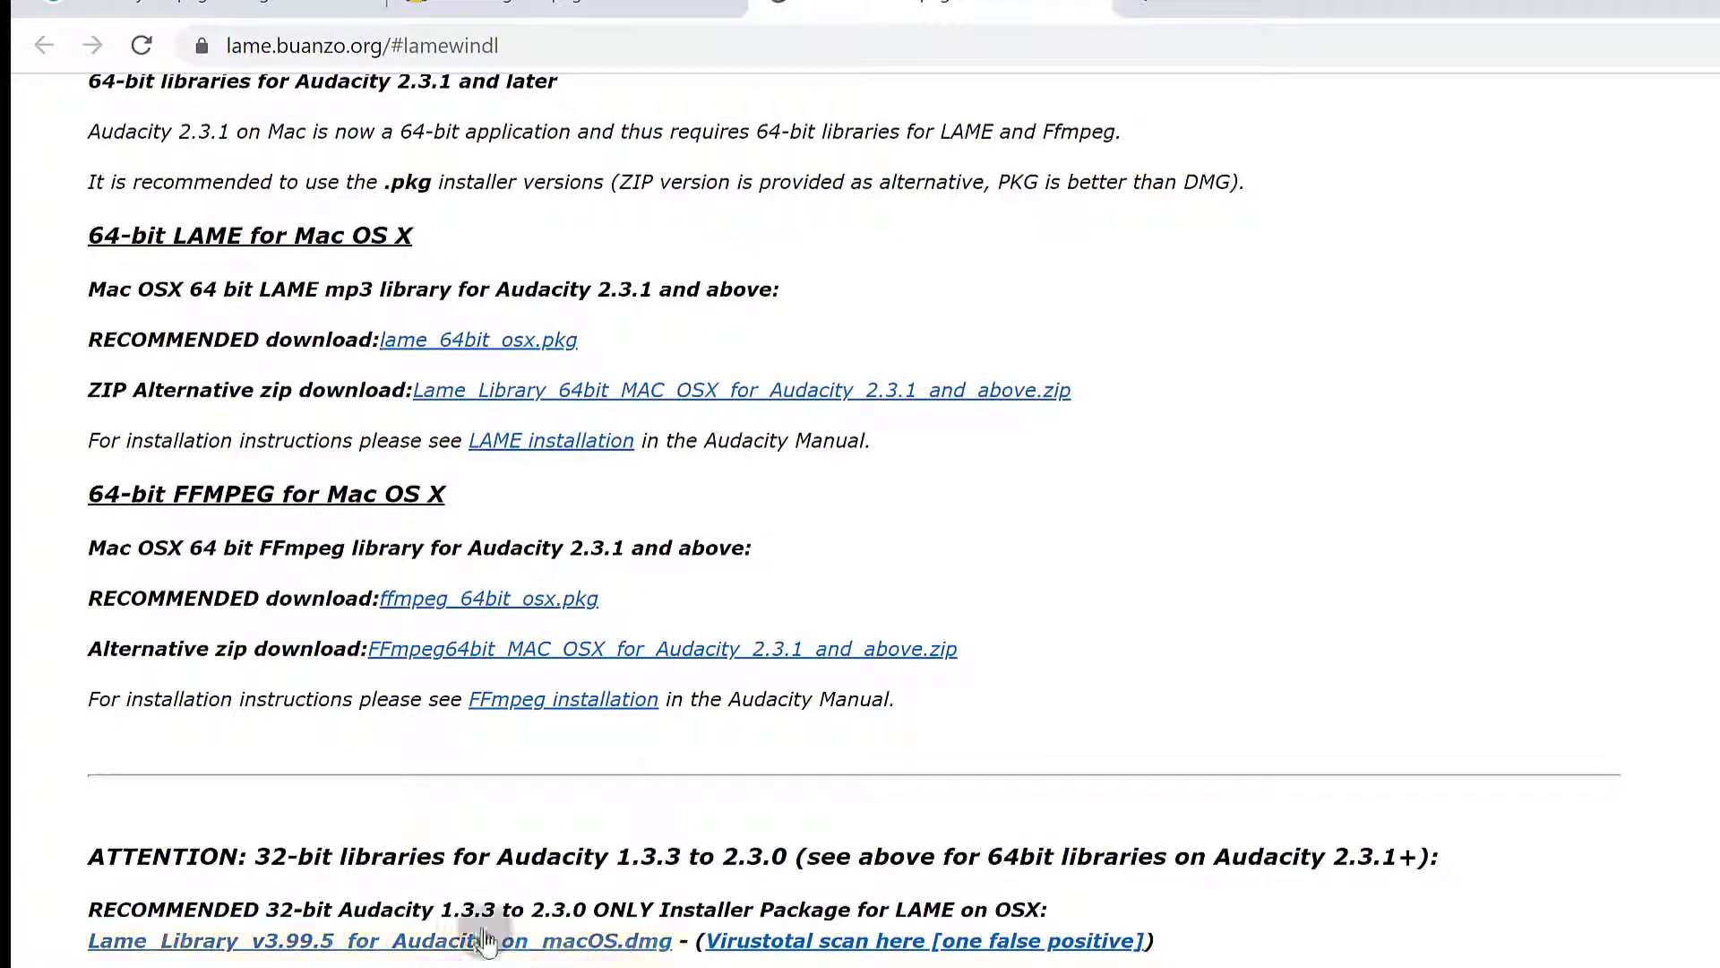